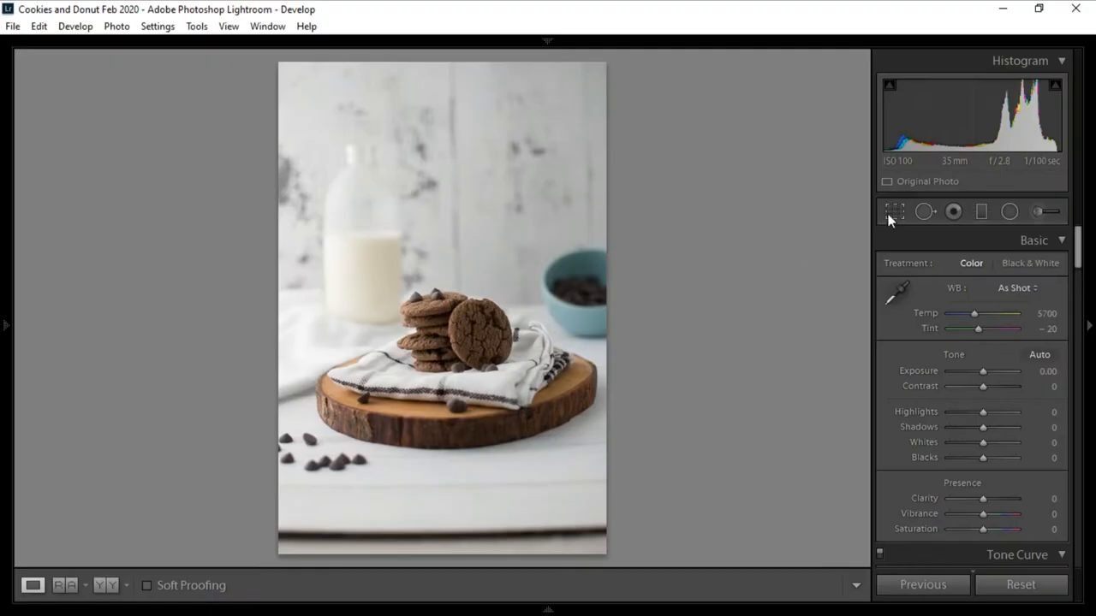
Show the Lens Corrections panel for the cookie photo
{"action": "left_click", "coordinate": [894, 212]}
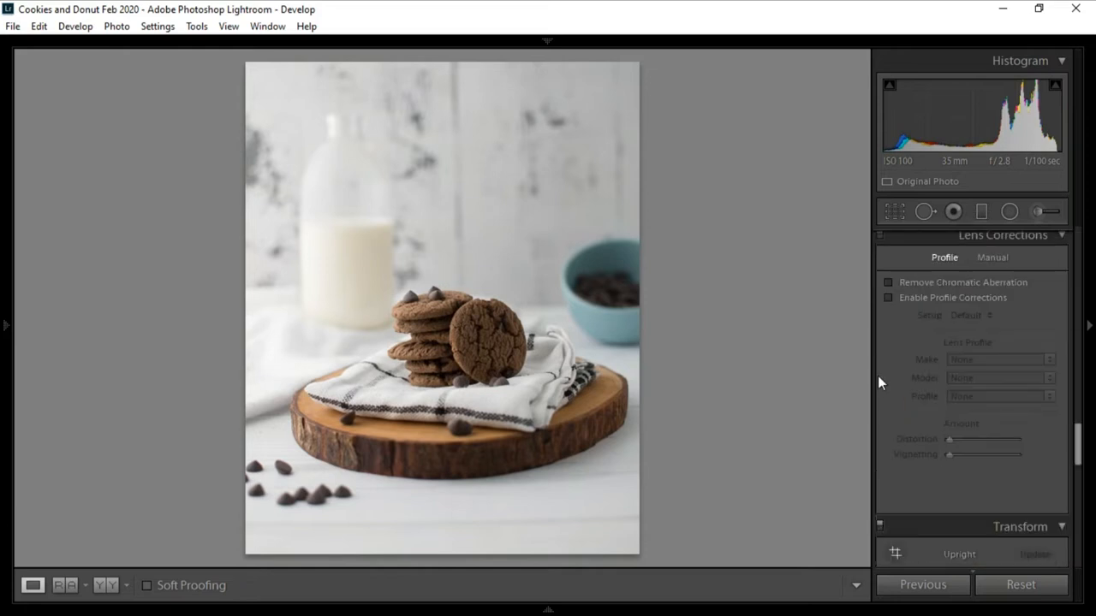
Enable Remove Chromatic Aberration and Enable Profile Corrections
{"action": "left_click", "coordinate": [886, 298]}
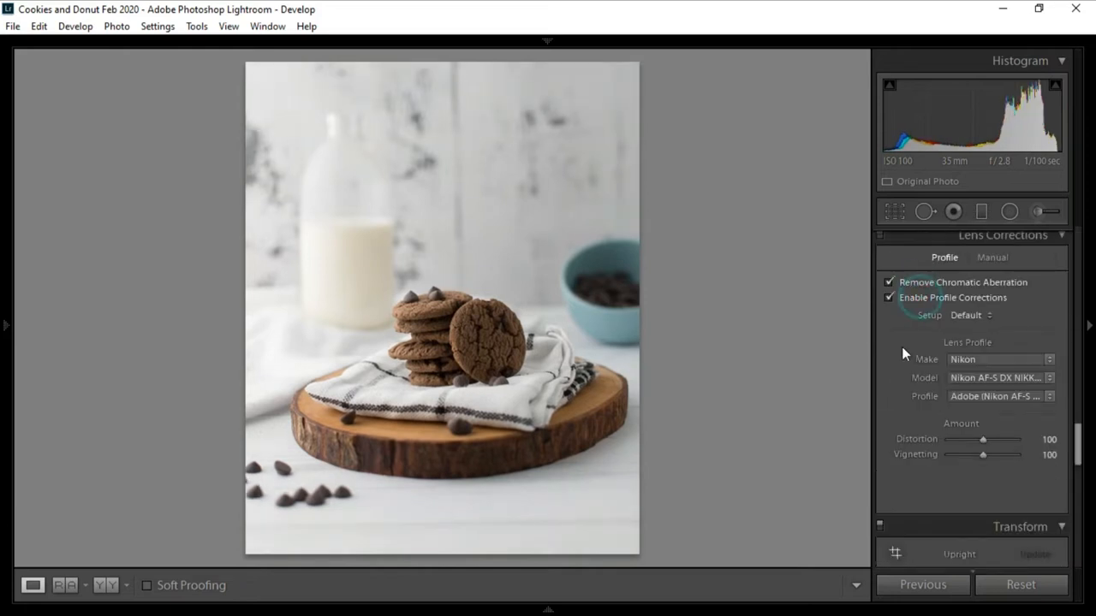
{"action": "left_click", "coordinate": [1020, 527]}
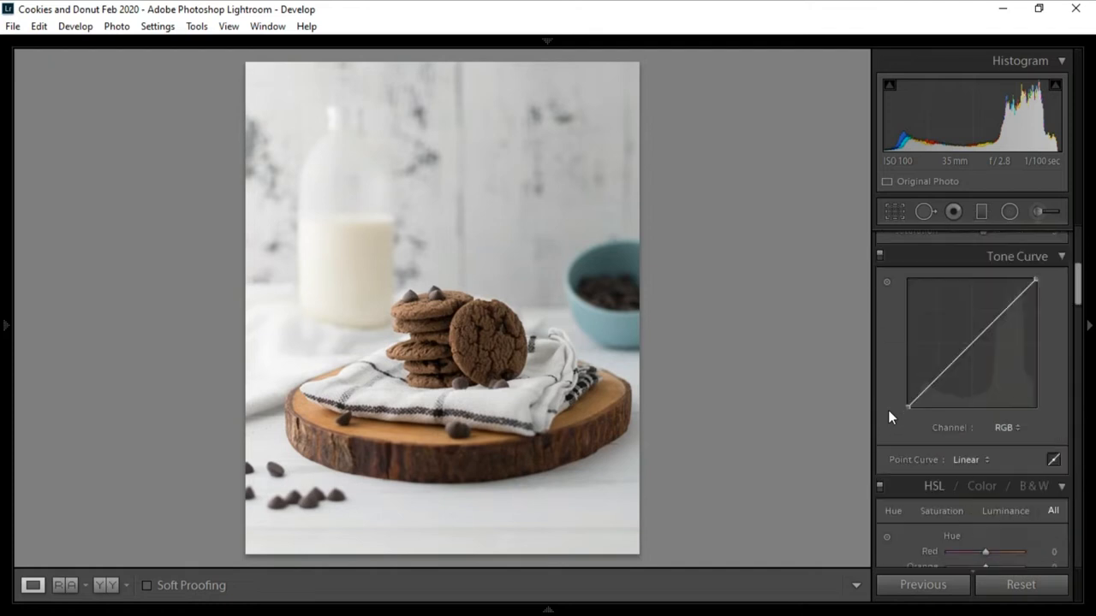
Set Basic exposure +0.20, contrast −15 and highlights −100
{"action": "left_click", "coordinate": [1034, 240]}
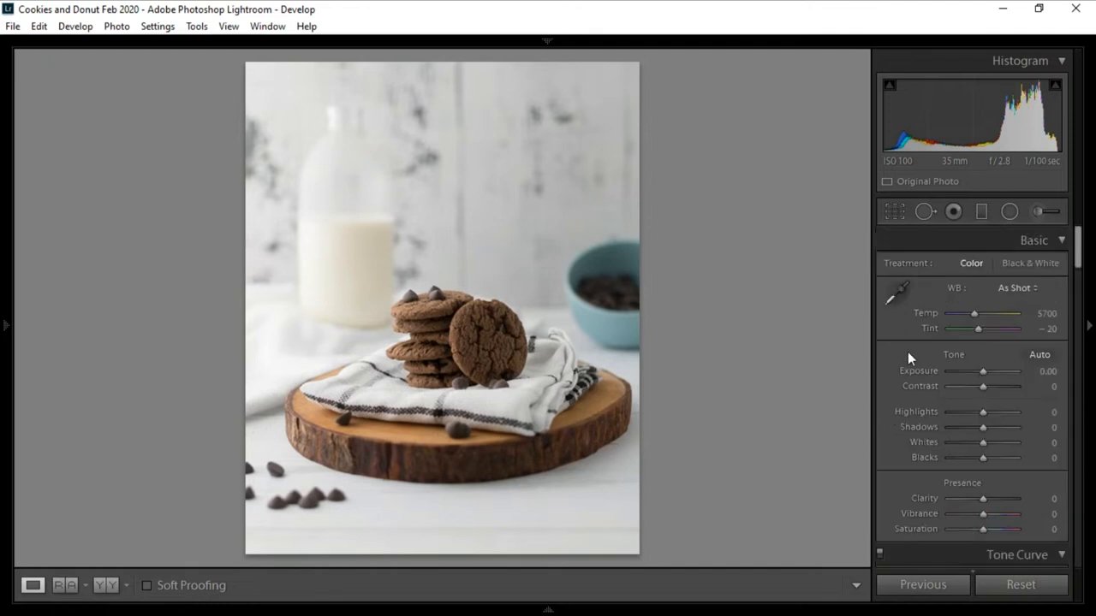
{"action": "mouse_move", "coordinate": [881, 380]}
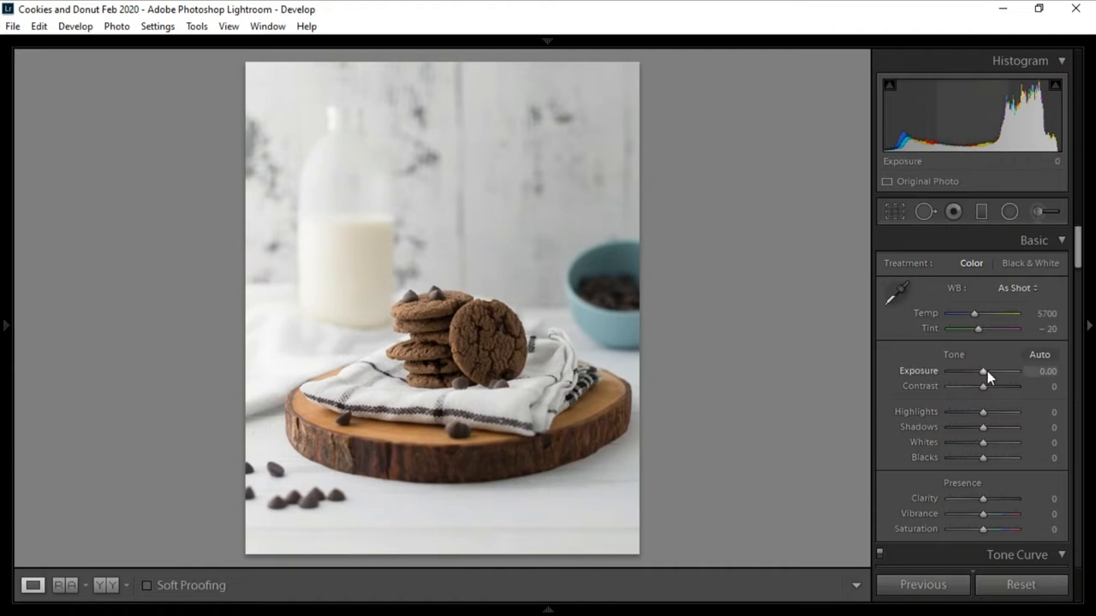
{"action": "left_click_drag", "start_coordinate": [983, 371], "coordinate": [986, 372]}
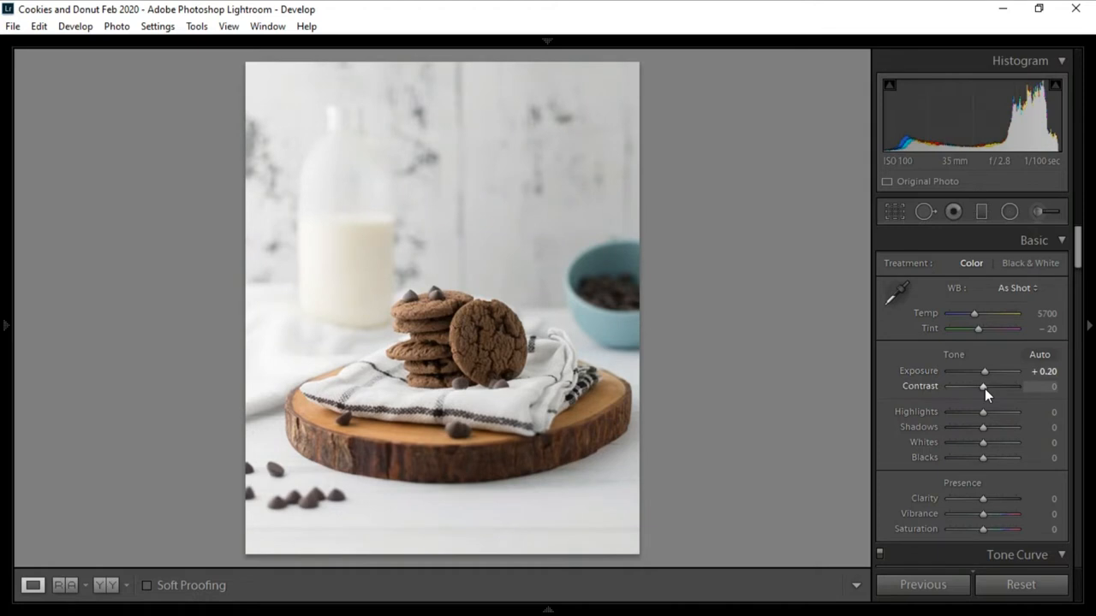
{"action": "left_click_drag", "start_coordinate": [982, 387], "coordinate": [979, 387]}
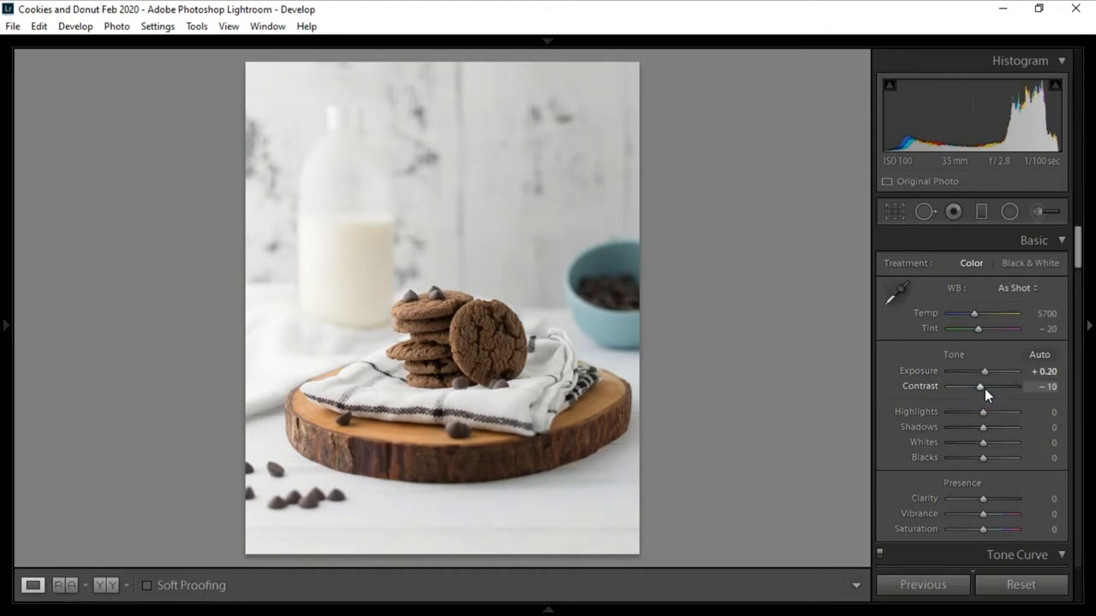
{"action": "left_click_drag", "start_coordinate": [979, 387], "coordinate": [977, 387]}
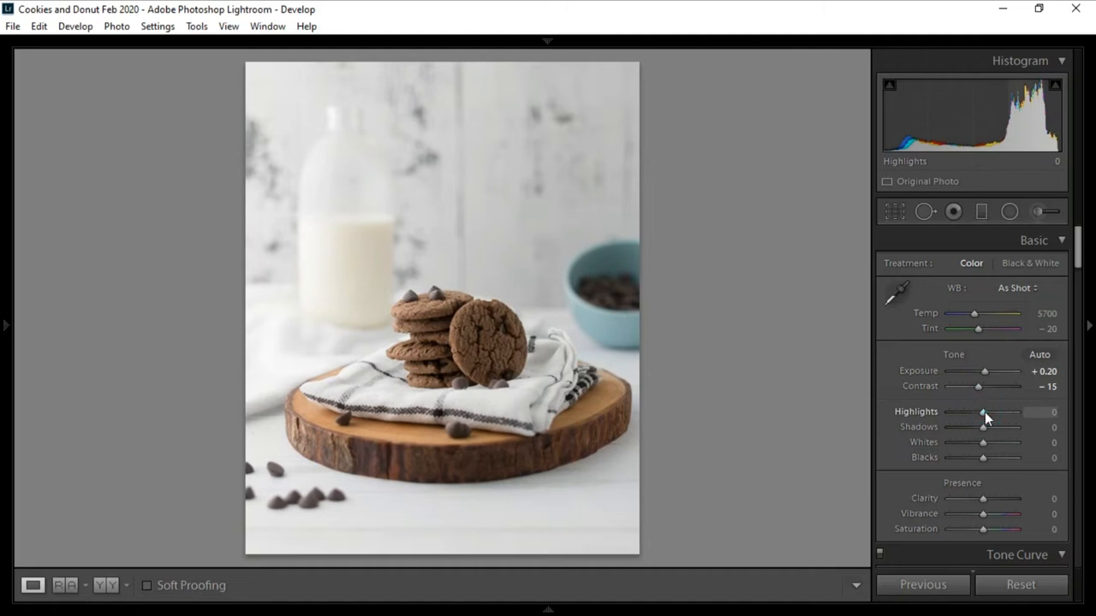
{"action": "left_click_drag", "start_coordinate": [982, 411], "coordinate": [948, 411]}
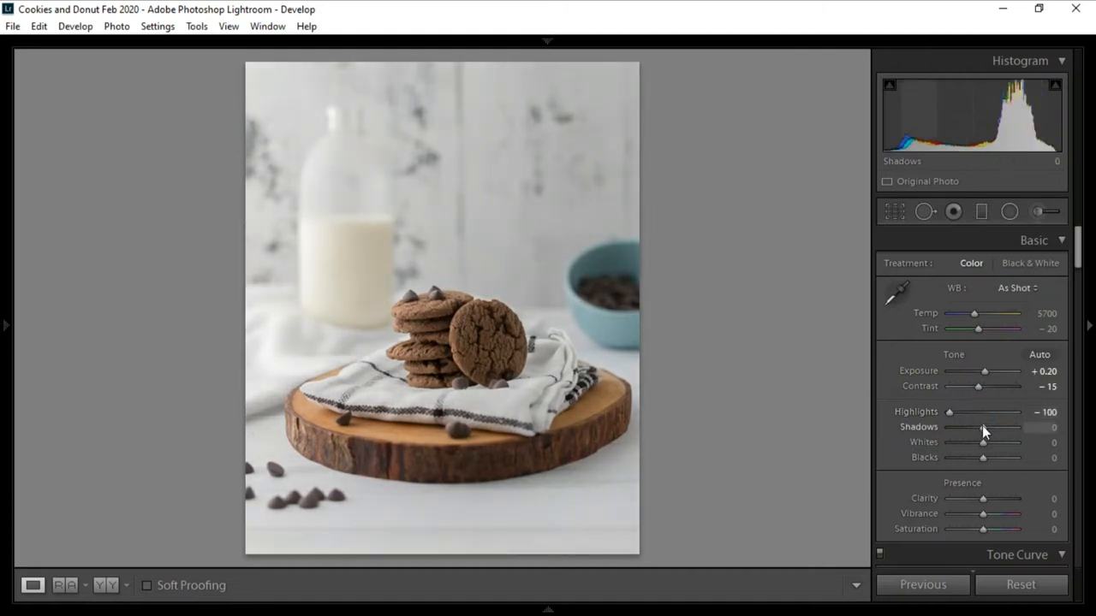
Set shadows +65, whites +25 and blacks −30
{"action": "left_click_drag", "start_coordinate": [983, 428], "coordinate": [1003, 428]}
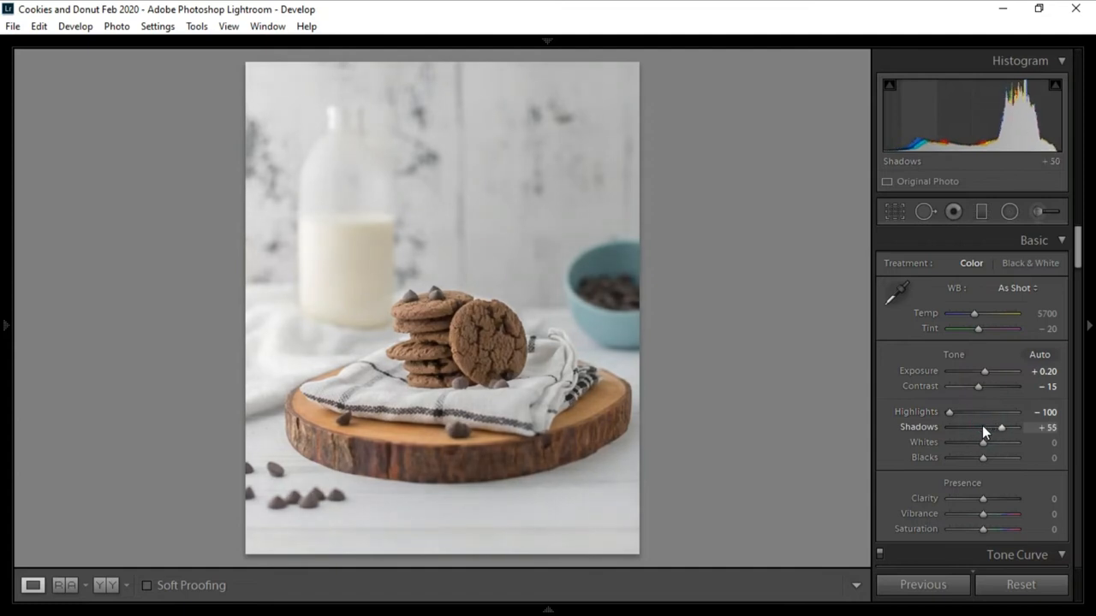
{"action": "left_click_drag", "start_coordinate": [1002, 428], "coordinate": [1013, 428]}
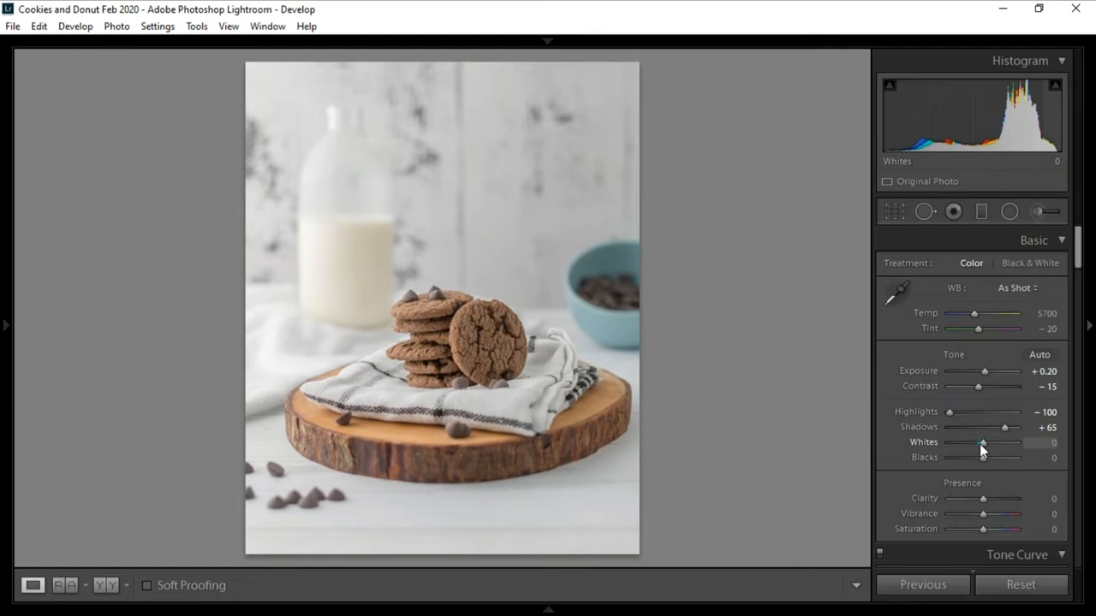
{"action": "left_click_drag", "start_coordinate": [982, 441], "coordinate": [993, 442]}
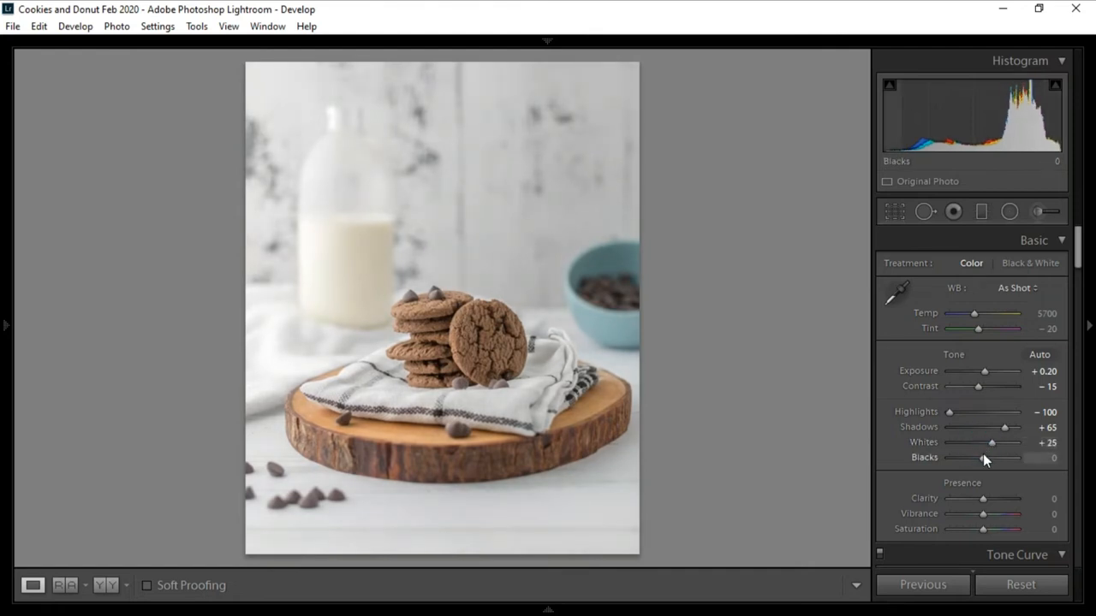
{"action": "left_click_drag", "start_coordinate": [998, 457], "coordinate": [973, 457]}
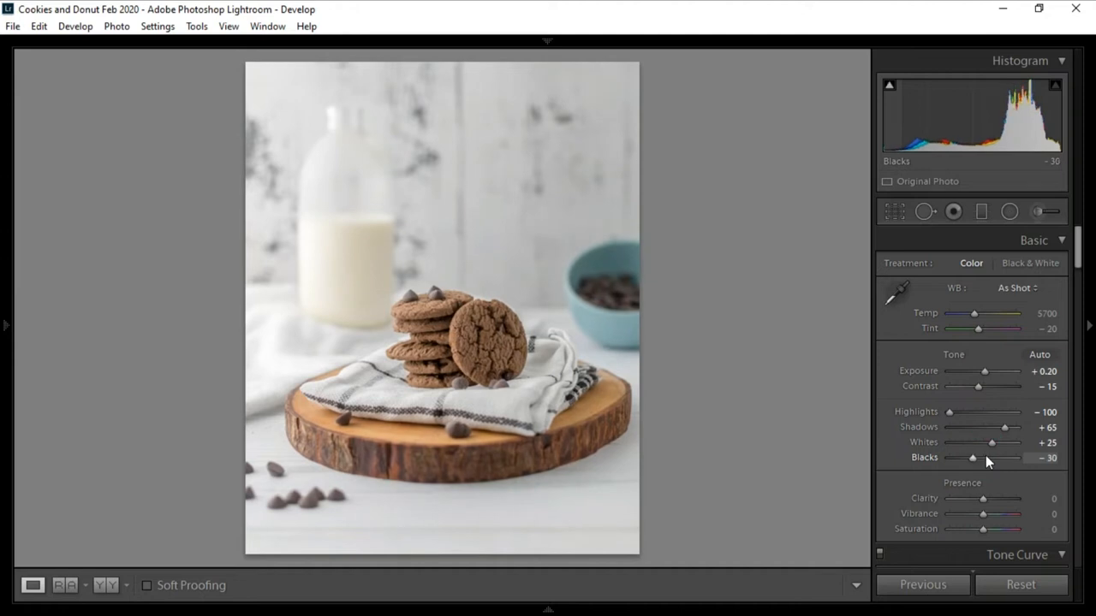
{"action": "mouse_move", "coordinate": [991, 486]}
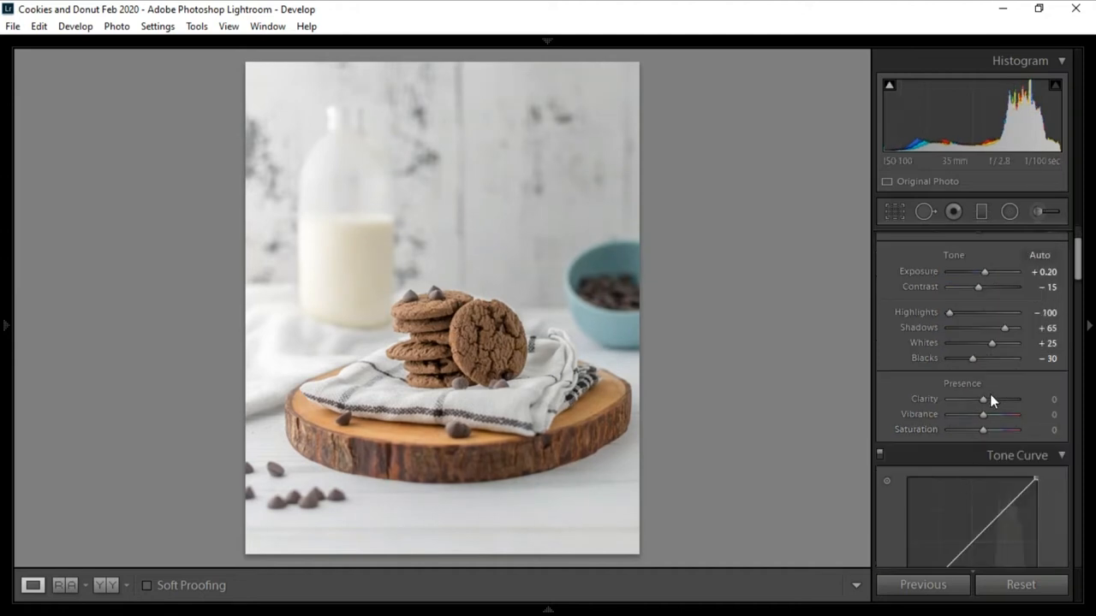
Set clarity +30, vibrance +15 and saturation −10
{"action": "left_click_drag", "start_coordinate": [983, 399], "coordinate": [992, 399]}
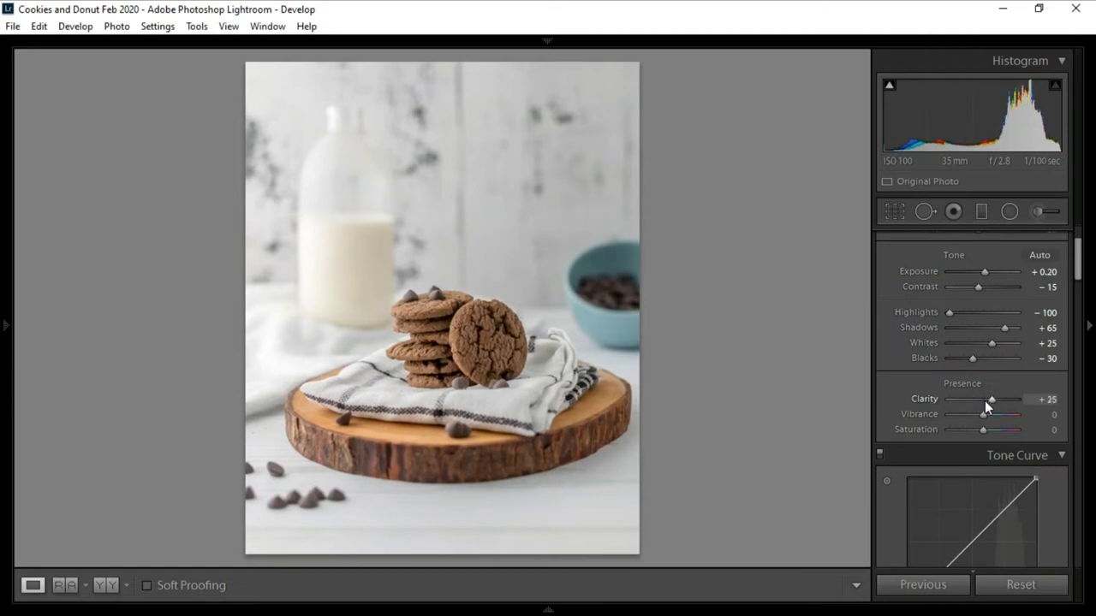
{"action": "left_click_drag", "start_coordinate": [990, 401], "coordinate": [993, 401]}
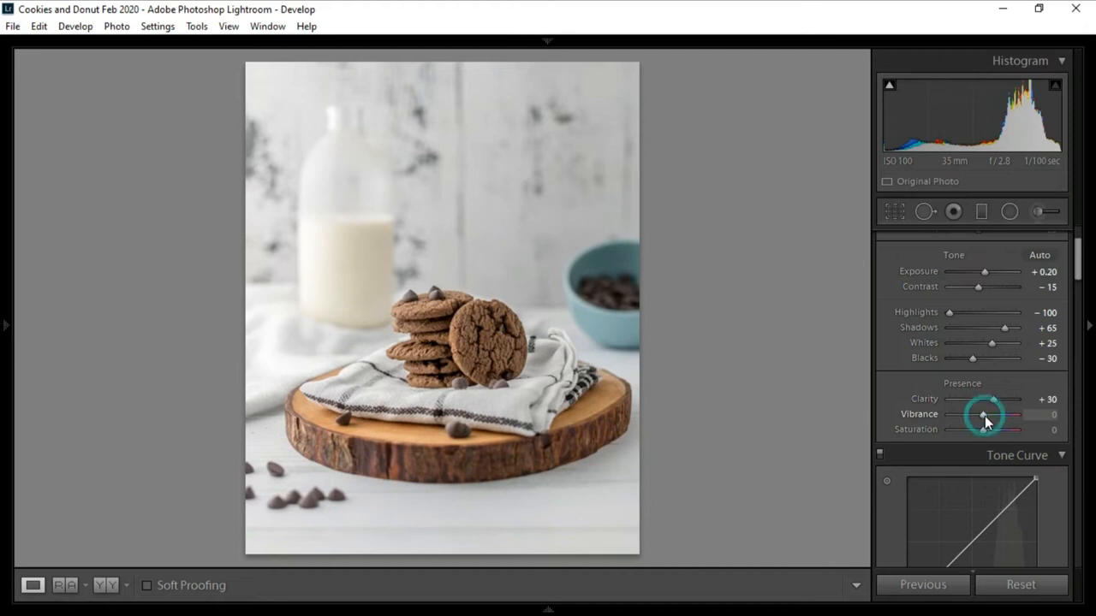
{"action": "left_click_drag", "start_coordinate": [1017, 414], "coordinate": [986, 414]}
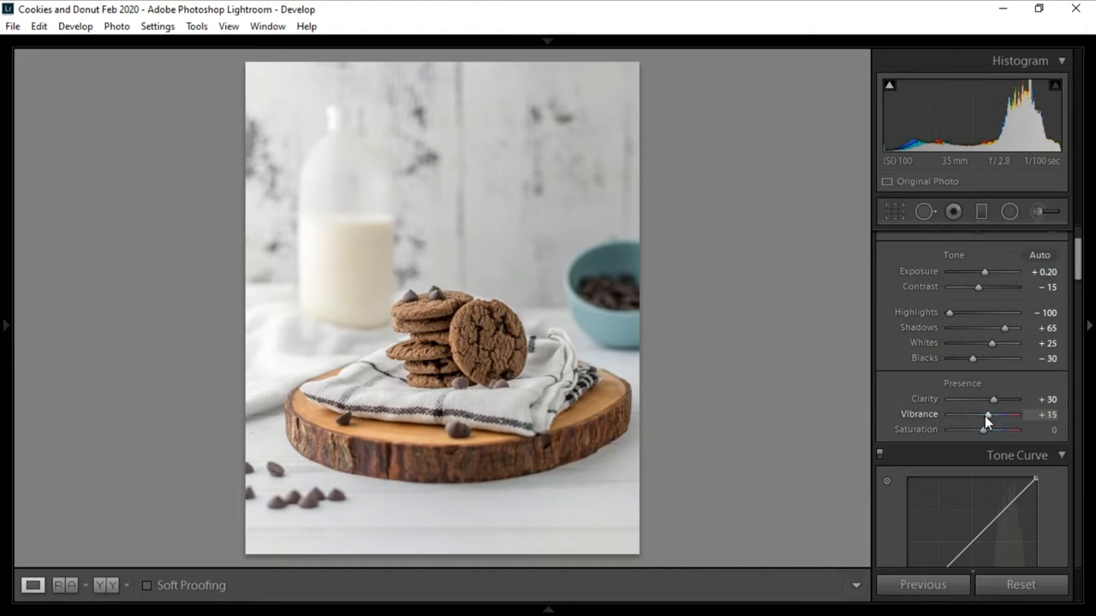
{"action": "left_click_drag", "start_coordinate": [985, 428], "coordinate": [979, 428]}
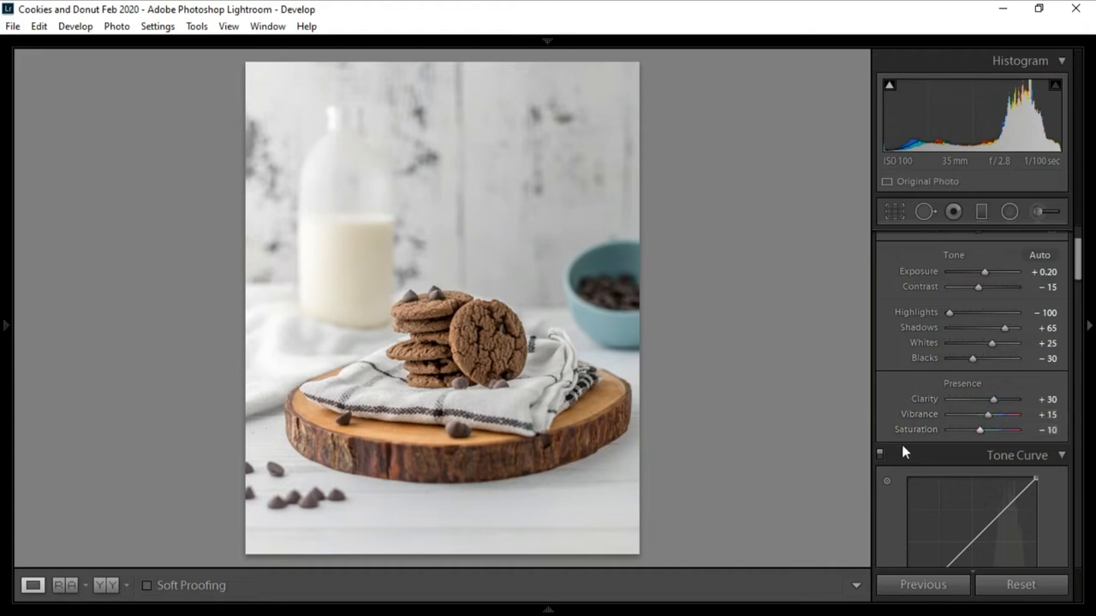
Apply the Medium Contrast point curve preset in Tone Curve
{"action": "left_click", "coordinate": [969, 458]}
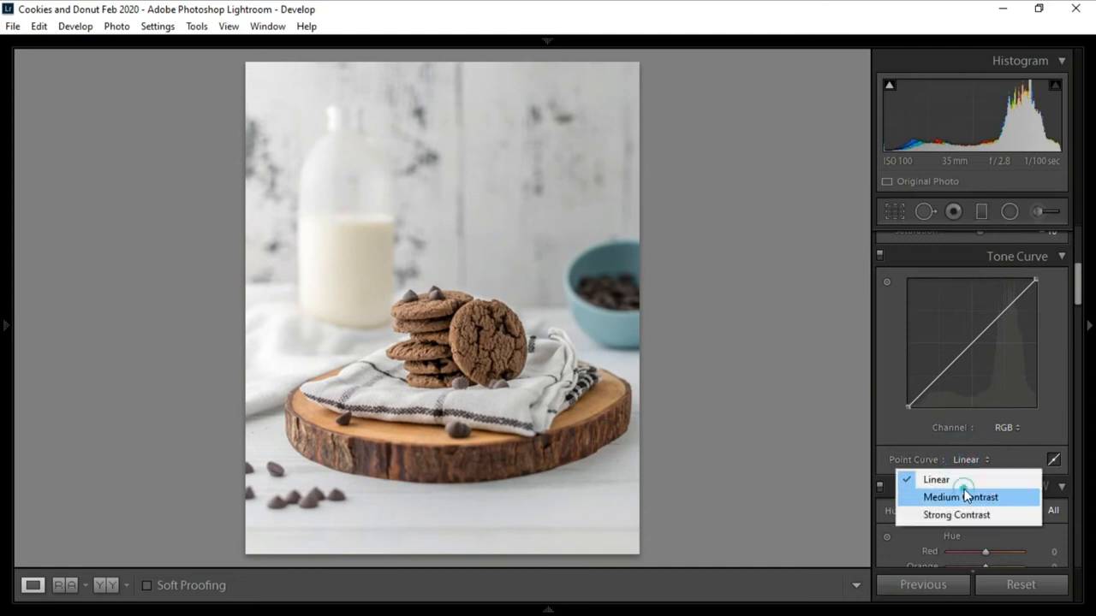
{"action": "left_click", "coordinate": [959, 496]}
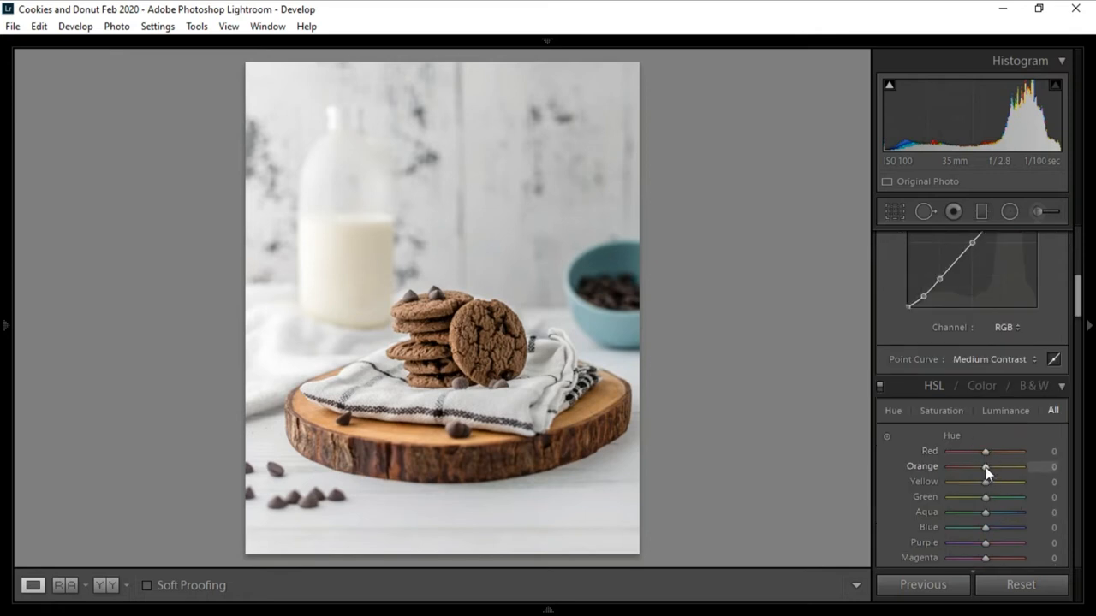
Set HSL orange hue −10 and saturation orange −10, yellow −35, aqua −20
{"action": "left_click_drag", "start_coordinate": [986, 466], "coordinate": [982, 465]}
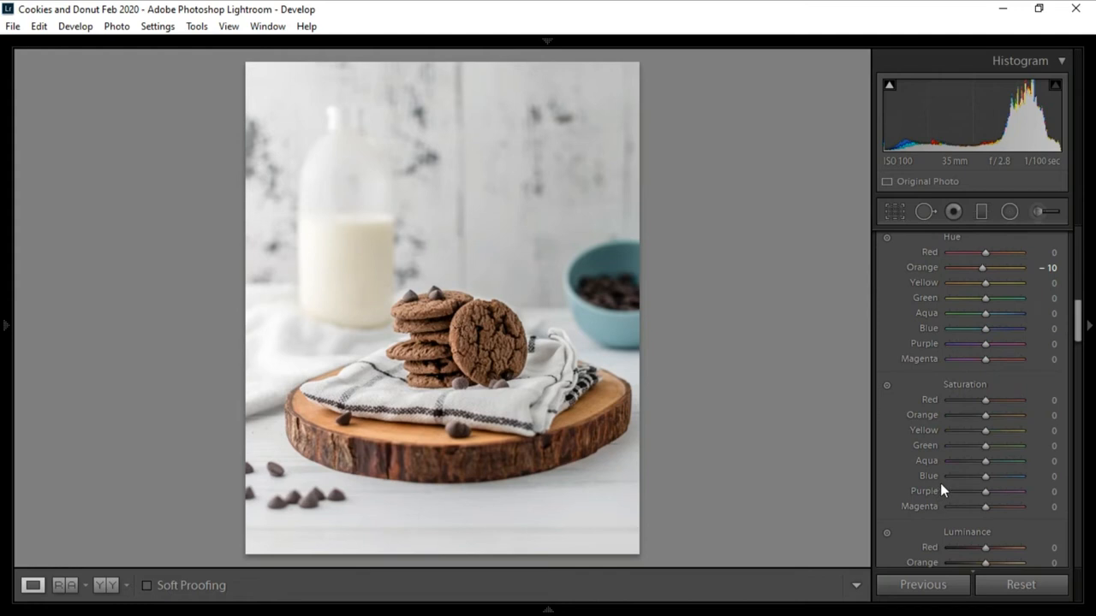
{"action": "mouse_move", "coordinate": [985, 416]}
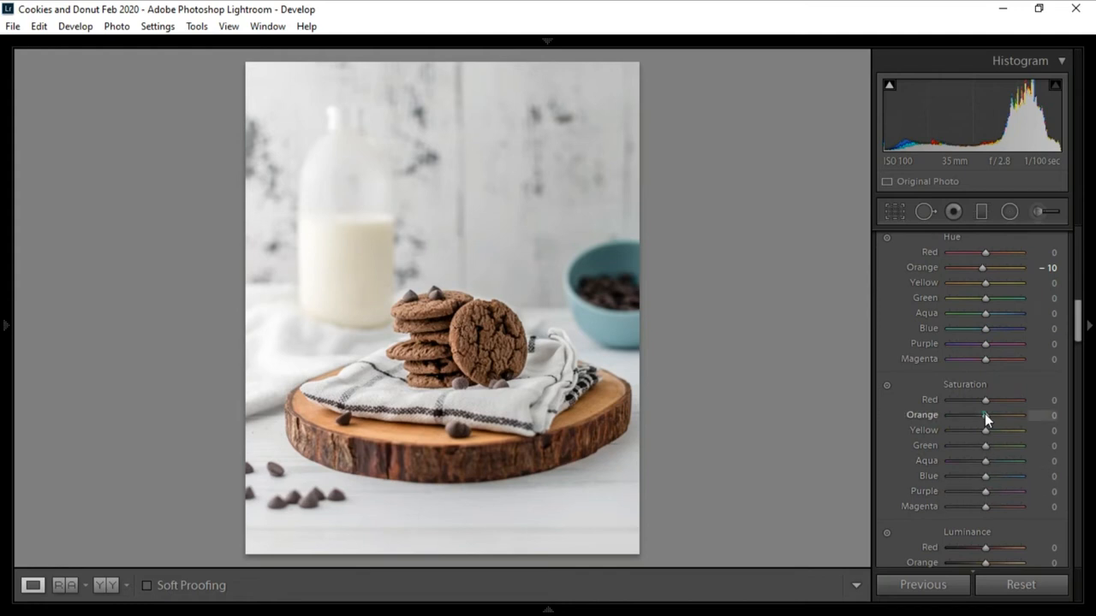
{"action": "left_click_drag", "start_coordinate": [984, 416], "coordinate": [983, 416]}
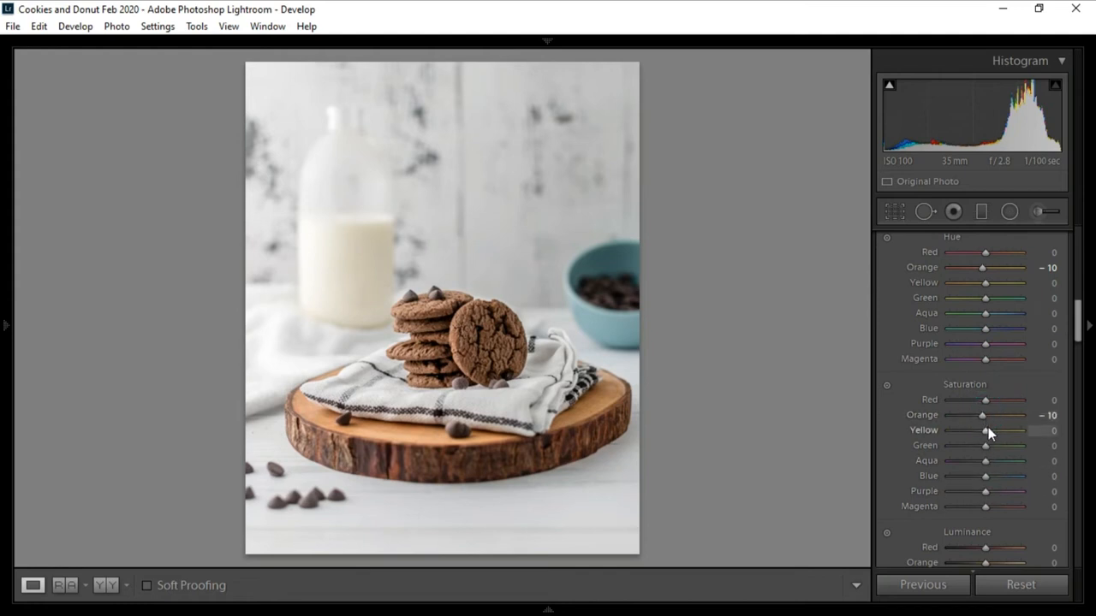
{"action": "left_click", "coordinate": [985, 431]}
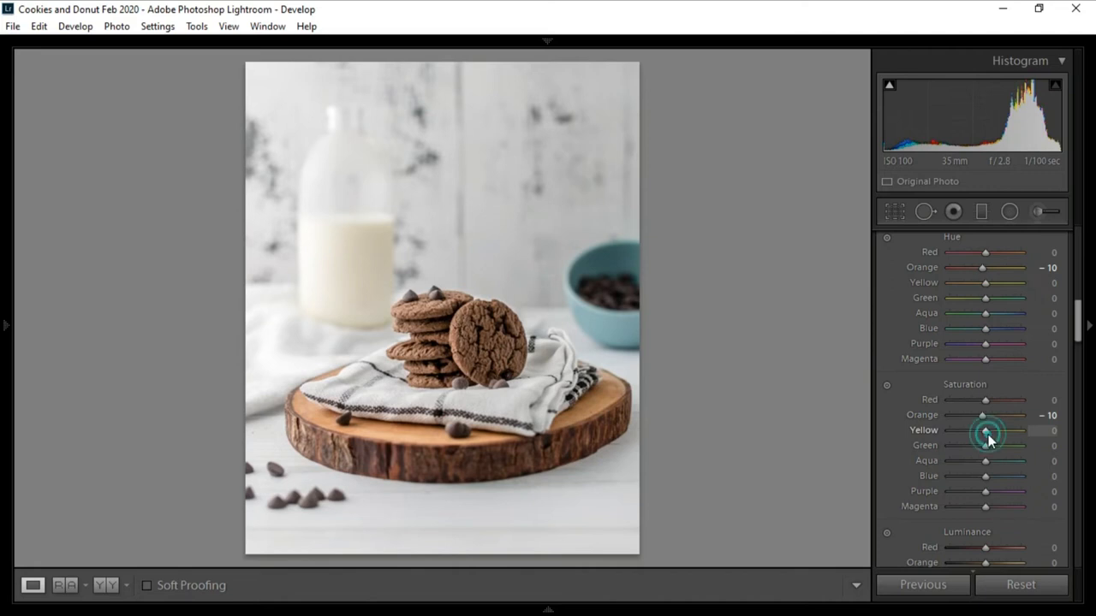
{"action": "left_click_drag", "start_coordinate": [1003, 430], "coordinate": [973, 430]}
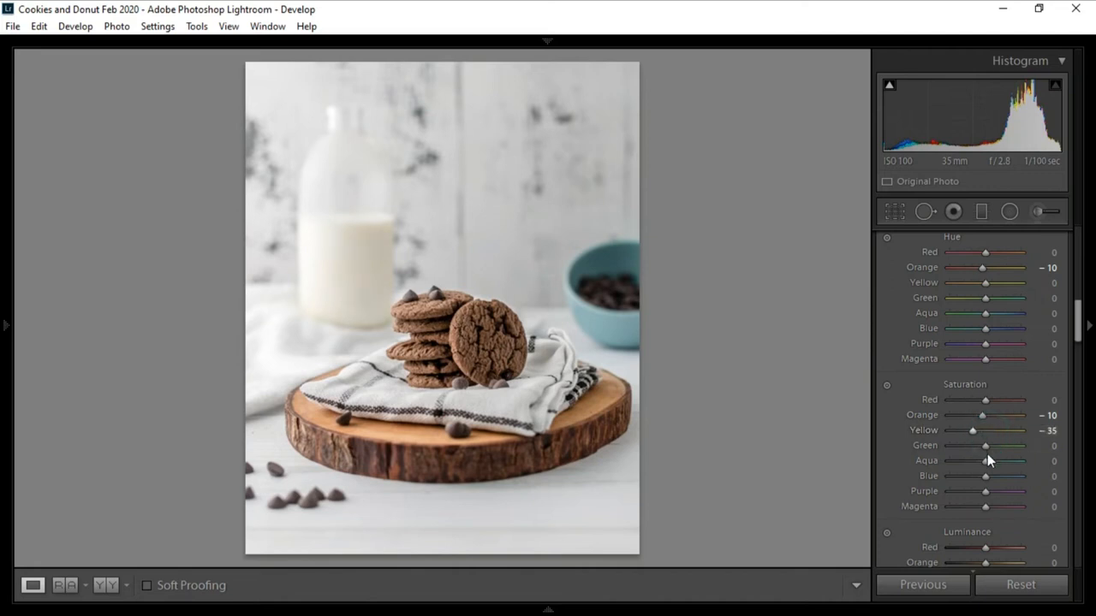
{"action": "left_click_drag", "start_coordinate": [986, 461], "coordinate": [979, 461]}
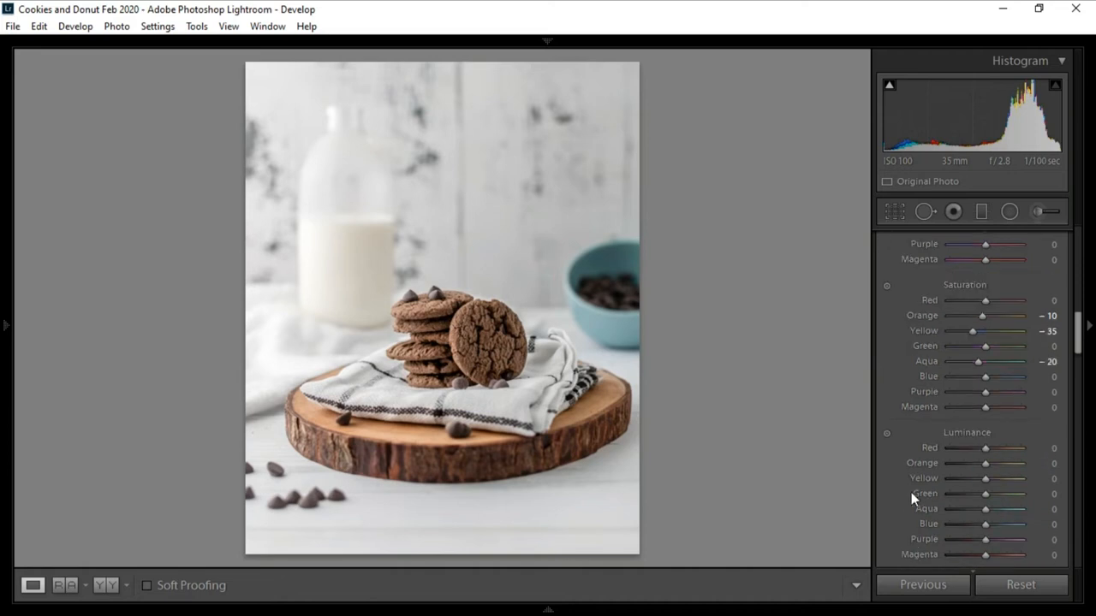
{"action": "scroll", "scroll_direction": "down", "scroll_amount": 3}
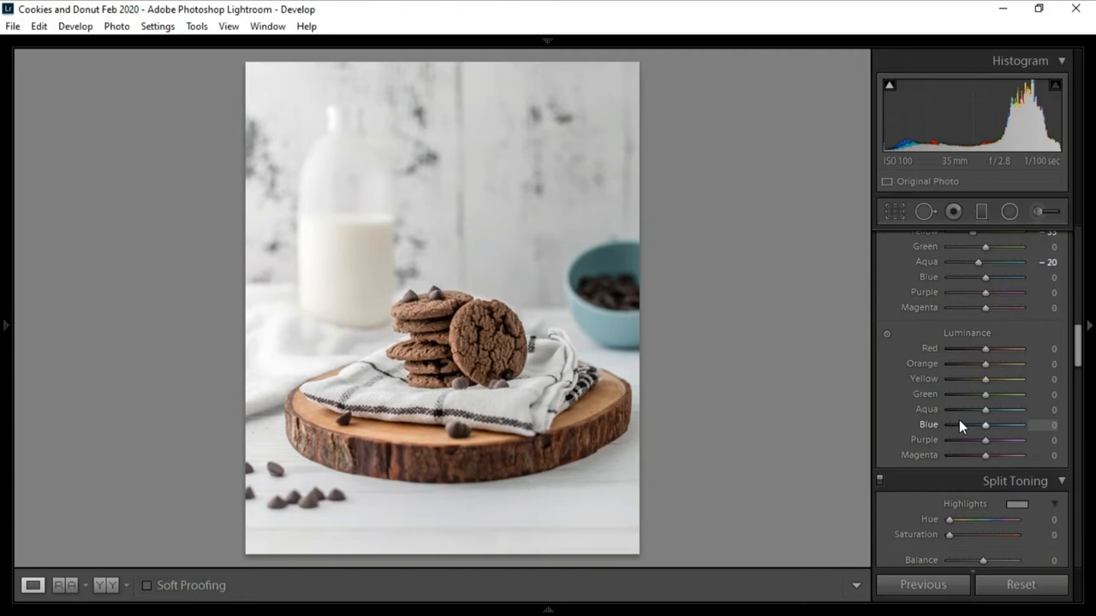
Raise luminance for orange to +30, yellow to +10 and aqua to +10
{"action": "left_click_drag", "start_coordinate": [986, 362], "coordinate": [996, 362]}
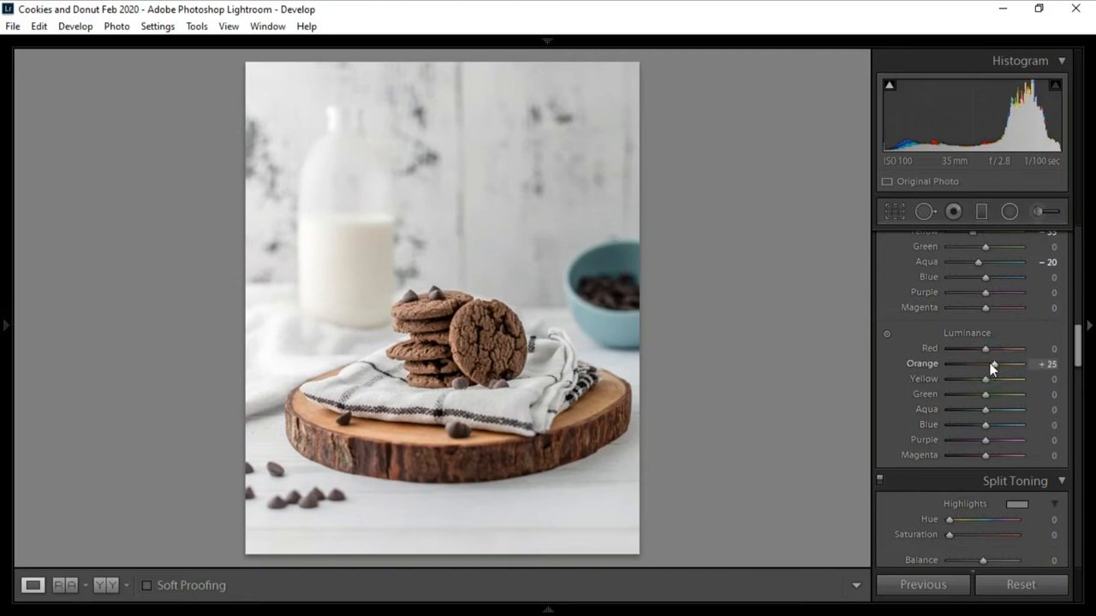
{"action": "left_click_drag", "start_coordinate": [986, 363], "coordinate": [993, 363]}
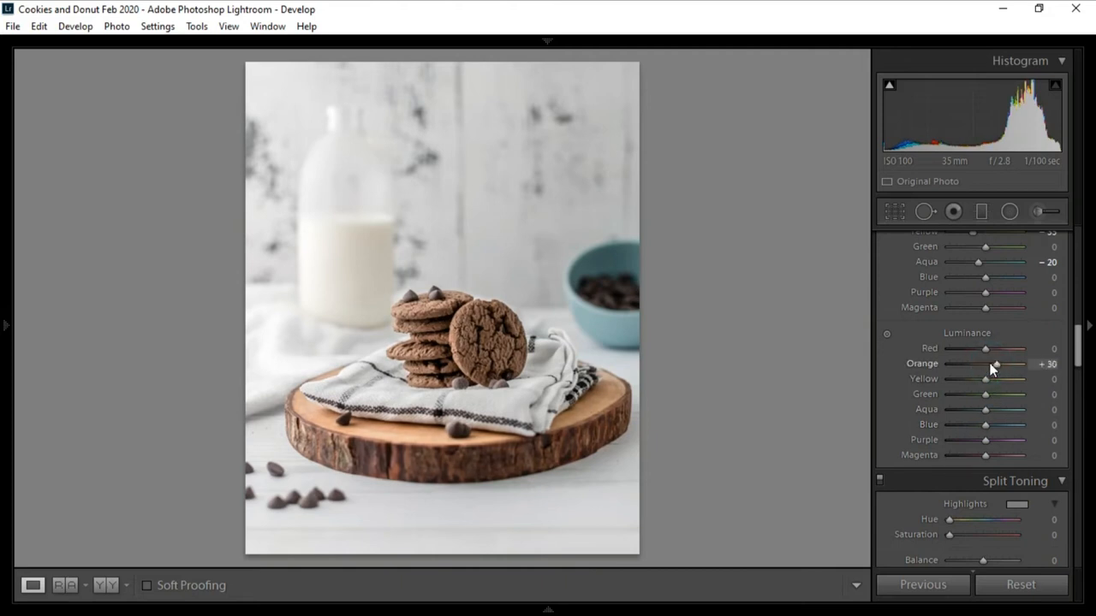
{"action": "left_click_drag", "start_coordinate": [986, 380], "coordinate": [991, 380]}
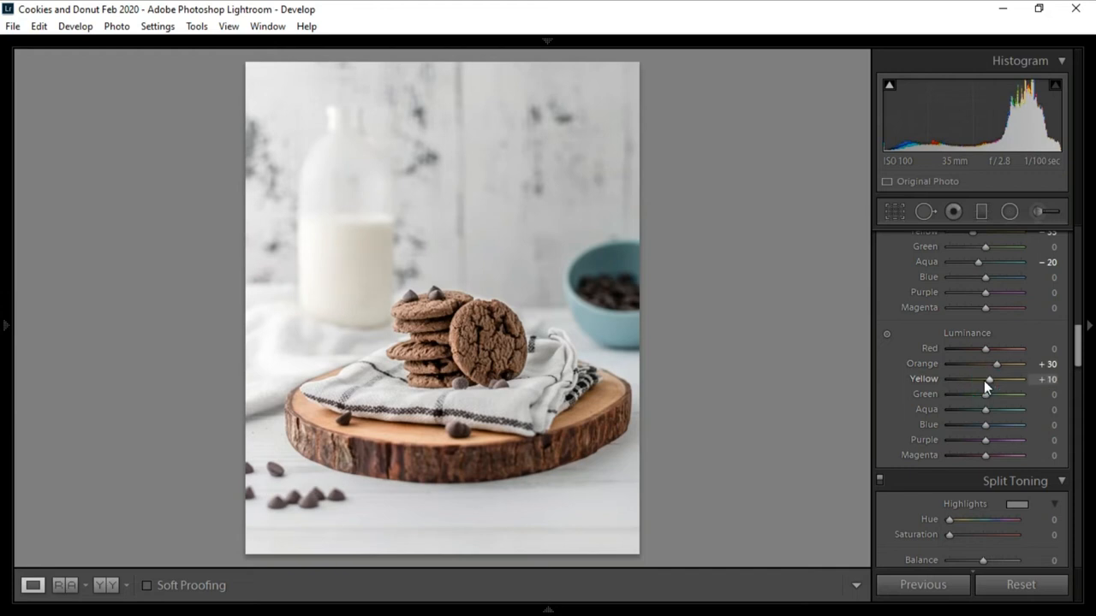
{"action": "mouse_move", "coordinate": [984, 409]}
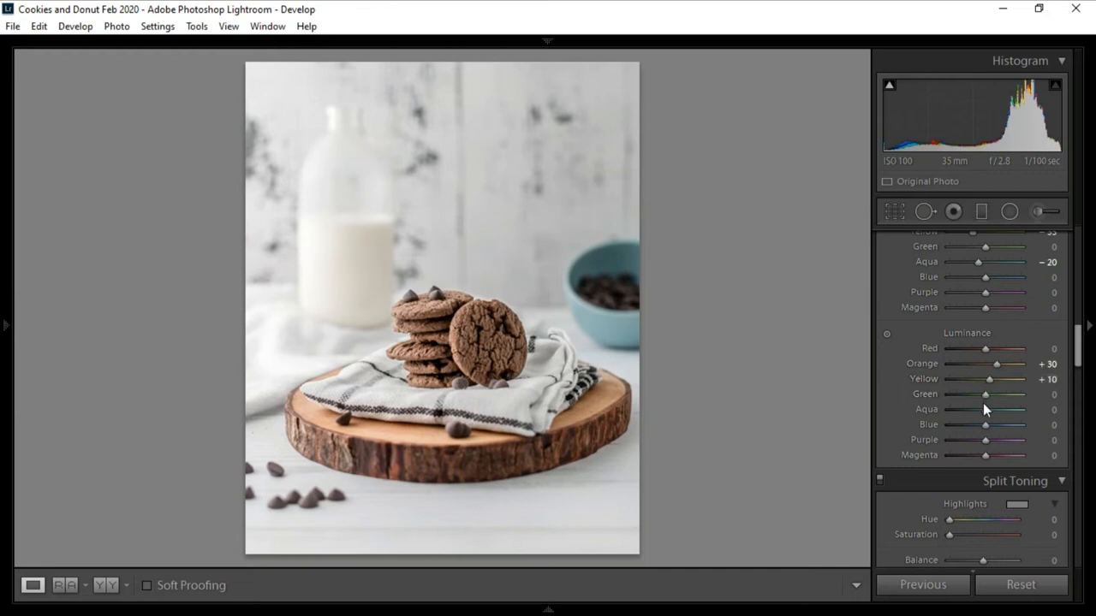
{"action": "left_click_drag", "start_coordinate": [986, 410], "coordinate": [991, 409]}
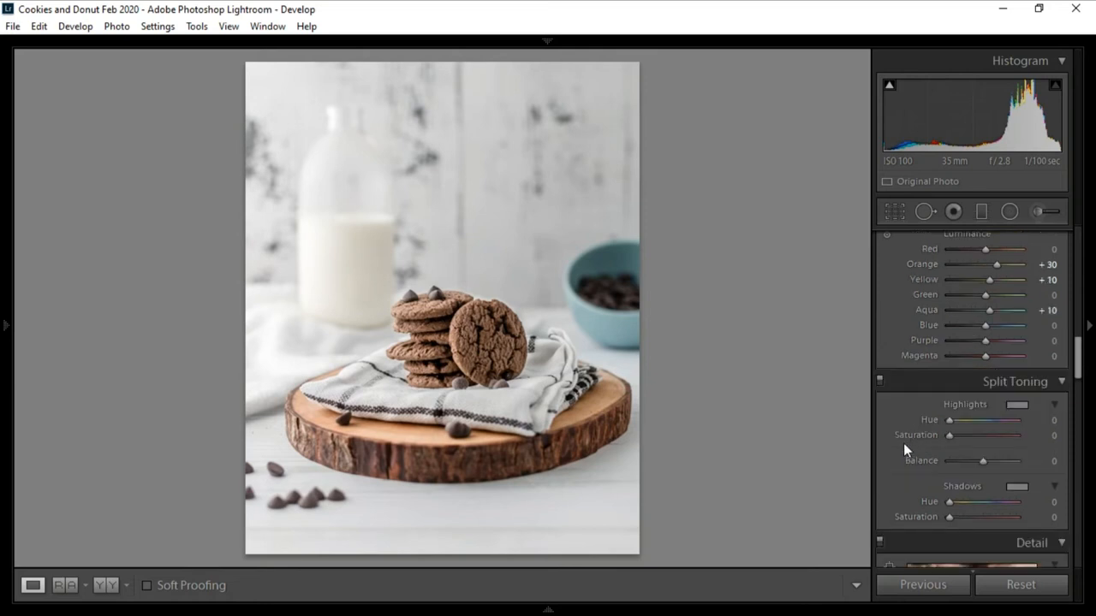
Set sharpening masking to 54 in the Detail panel
{"action": "scroll", "scroll_direction": "down", "scroll_amount": 3}
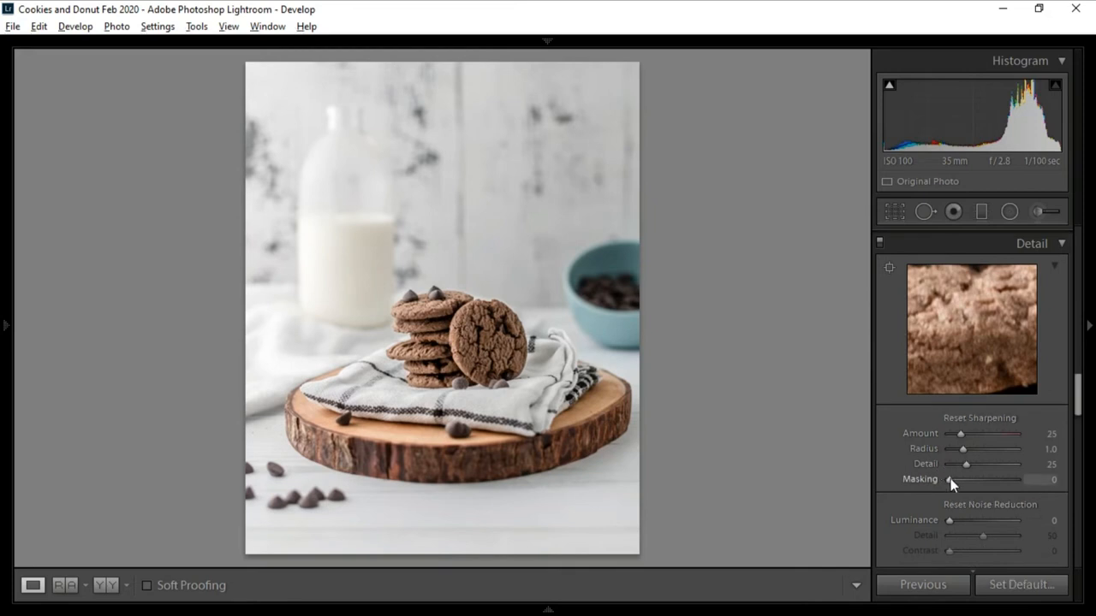
{"action": "left_click_drag", "start_coordinate": [948, 480], "coordinate": [973, 479]}
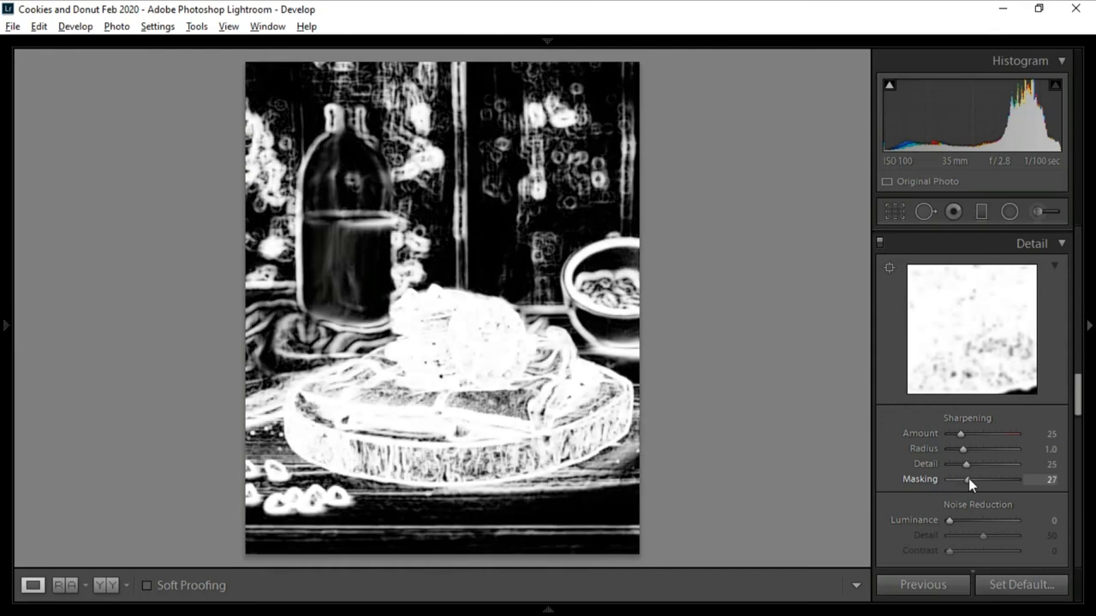
{"action": "left_click_drag", "start_coordinate": [966, 479], "coordinate": [982, 479]}
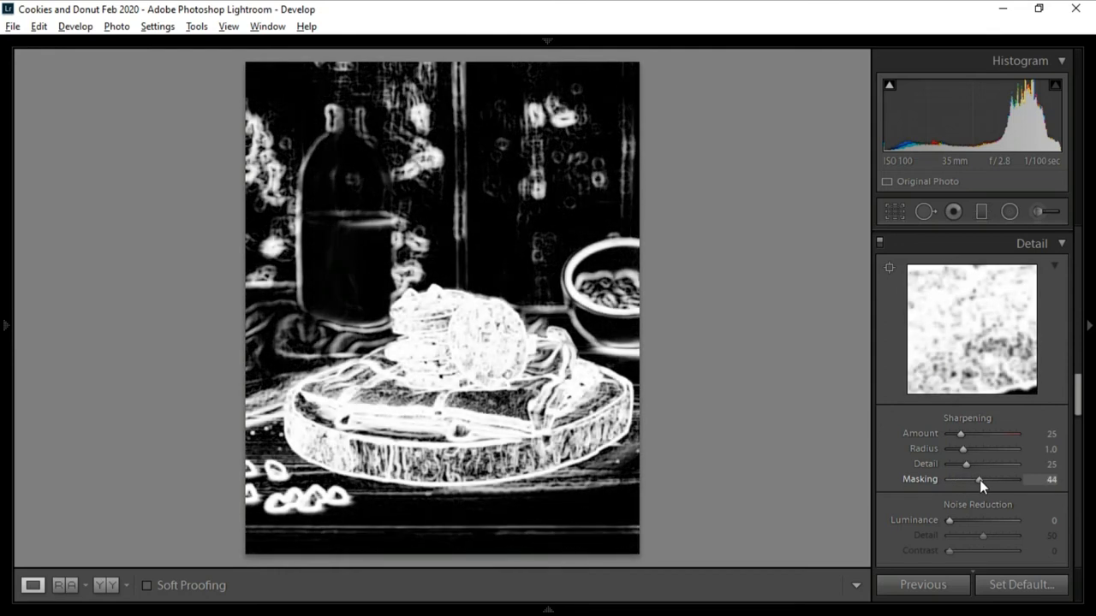
{"action": "left_click_drag", "start_coordinate": [979, 479], "coordinate": [989, 480]}
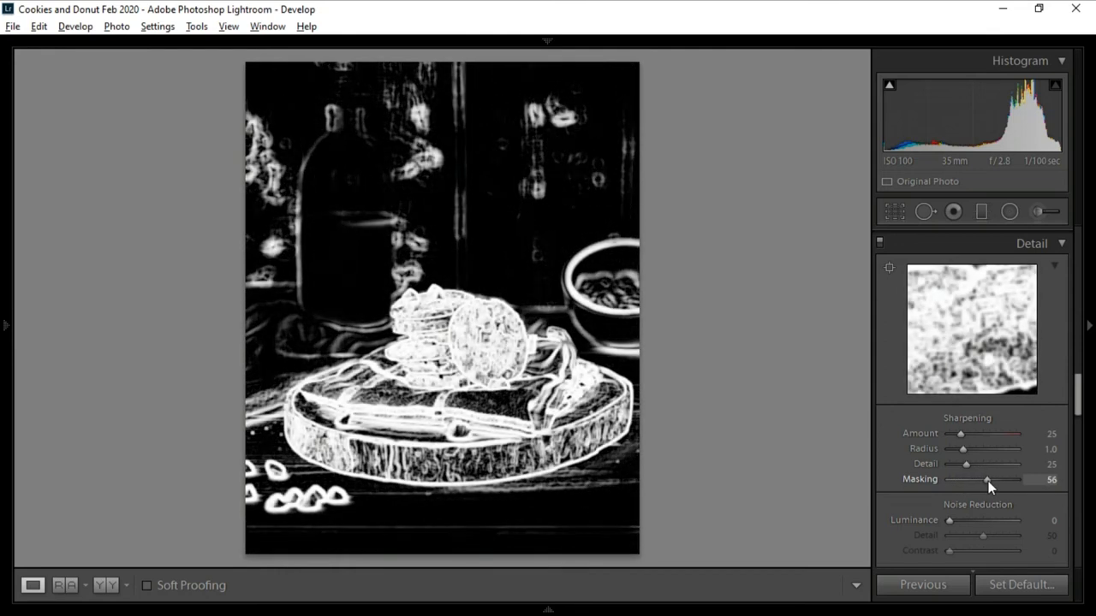
{"action": "left_click_drag", "start_coordinate": [986, 479], "coordinate": [982, 480]}
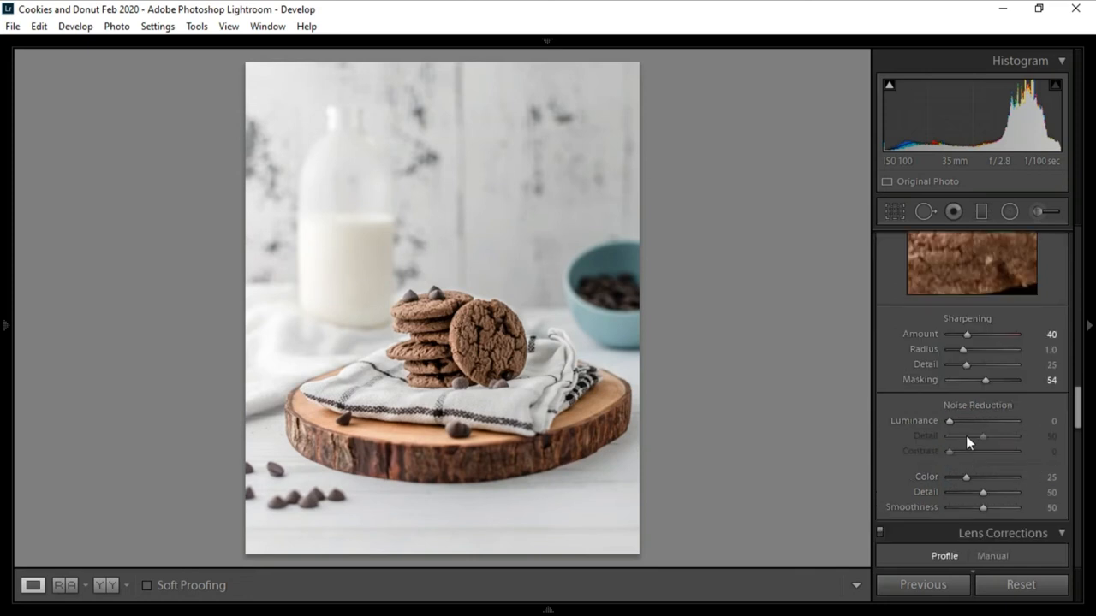
Set luminance noise reduction to 30 and darken edges with a post-crop vignette
{"action": "left_click", "coordinate": [950, 421]}
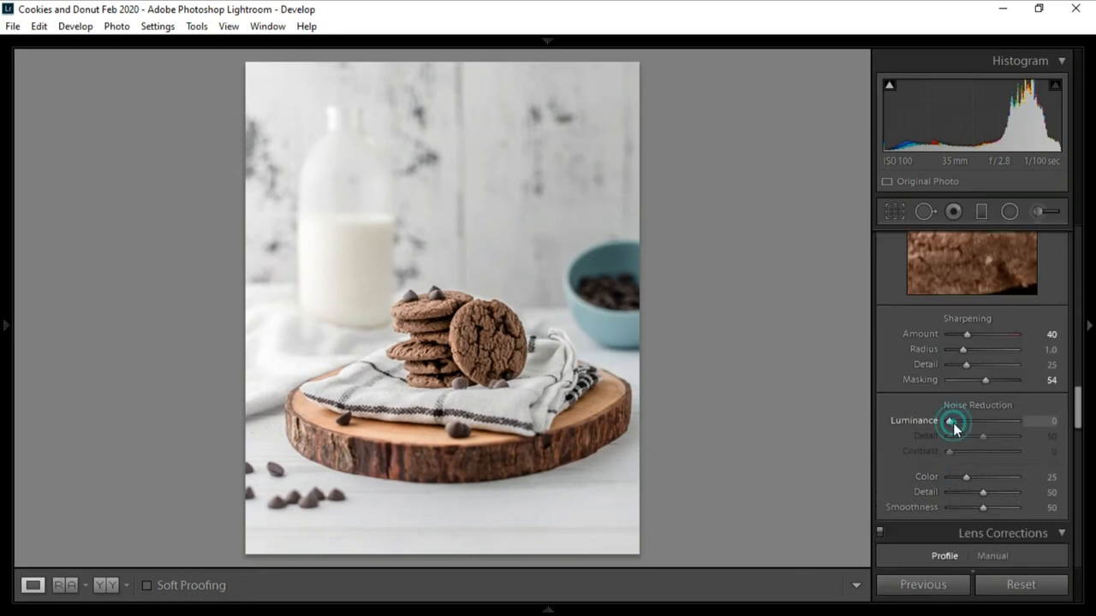
{"action": "left_click_drag", "start_coordinate": [948, 421], "coordinate": [969, 421]}
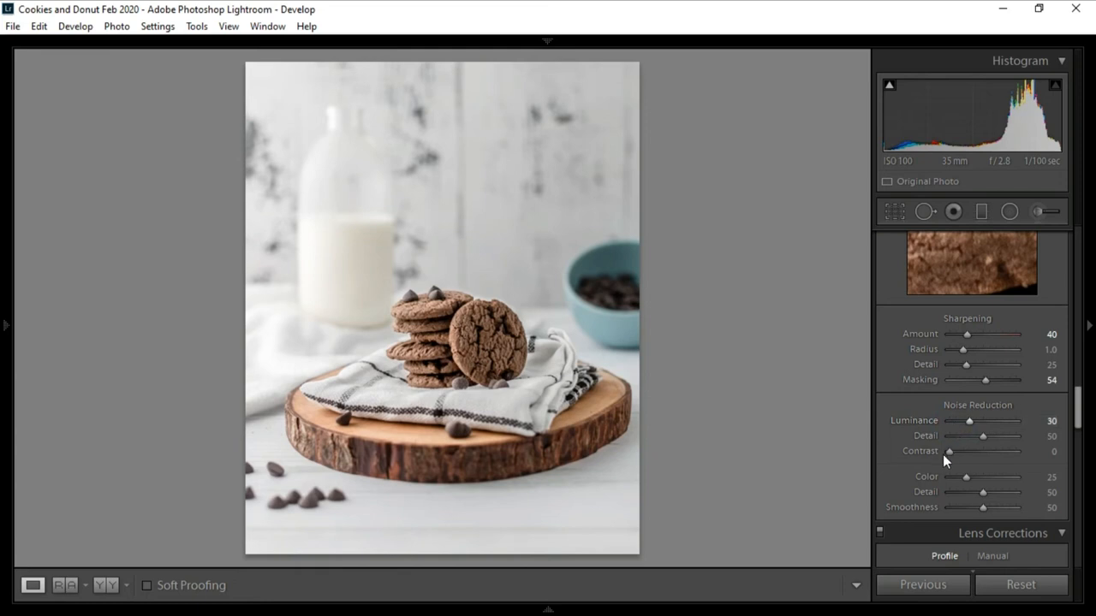
{"action": "left_click", "coordinate": [1003, 532]}
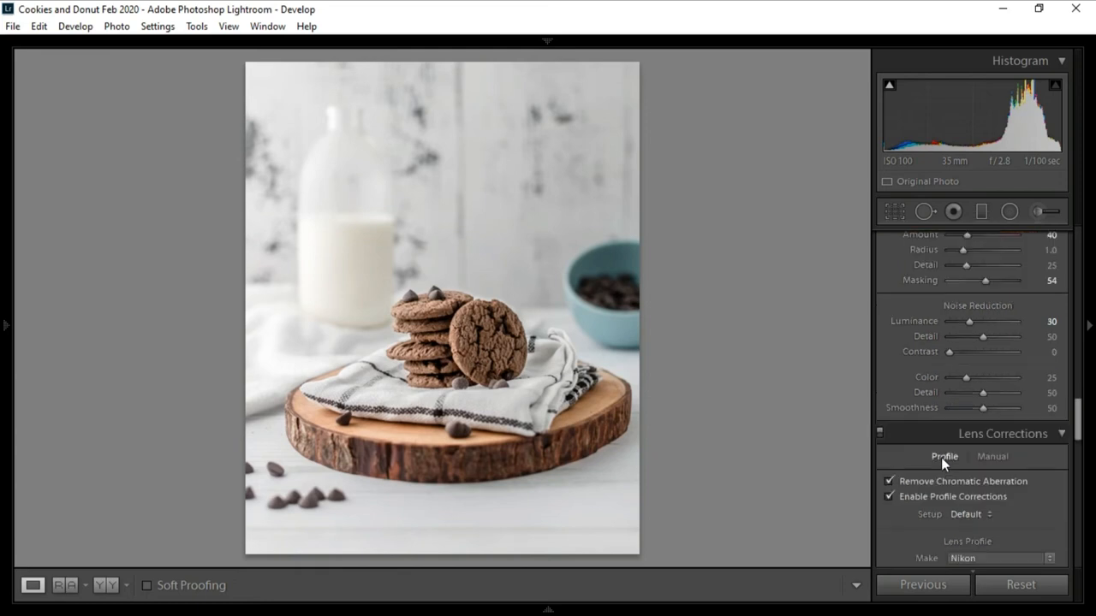
{"action": "scroll", "scroll_direction": "down", "scroll_amount": 3}
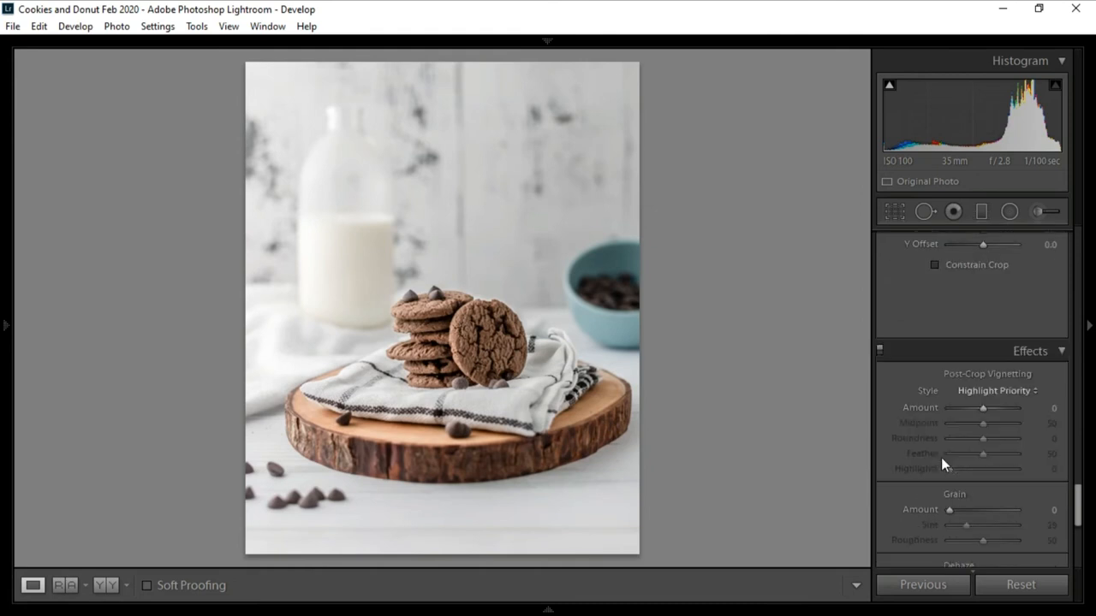
{"action": "left_click_drag", "start_coordinate": [982, 407], "coordinate": [979, 407]}
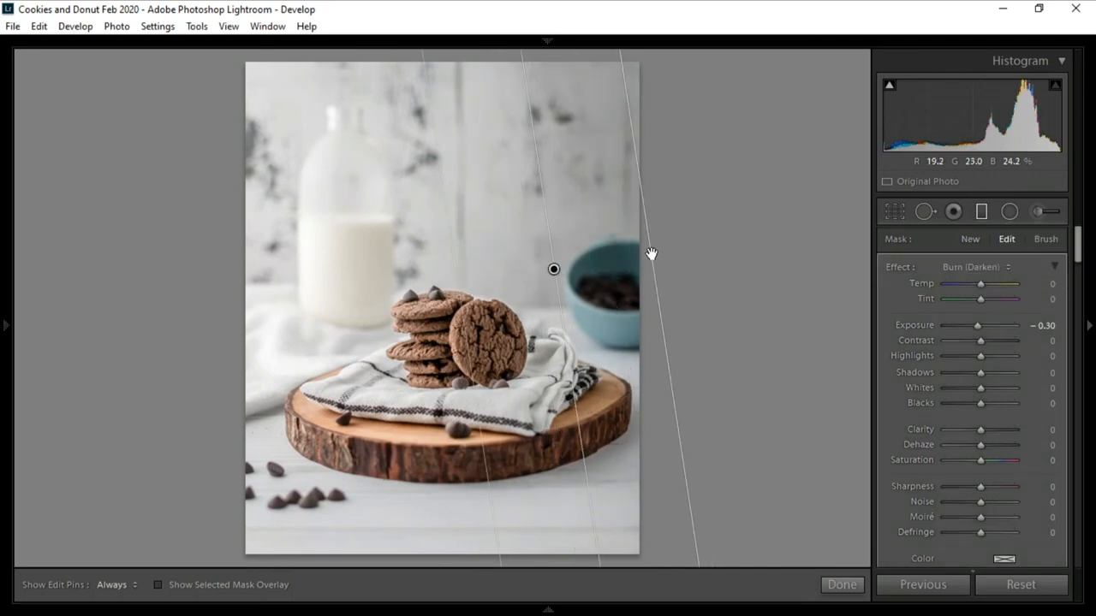
Place a −0.30 exposure graduated filter across the photo and close the tool
{"action": "left_click_drag", "start_coordinate": [553, 271], "coordinate": [537, 459]}
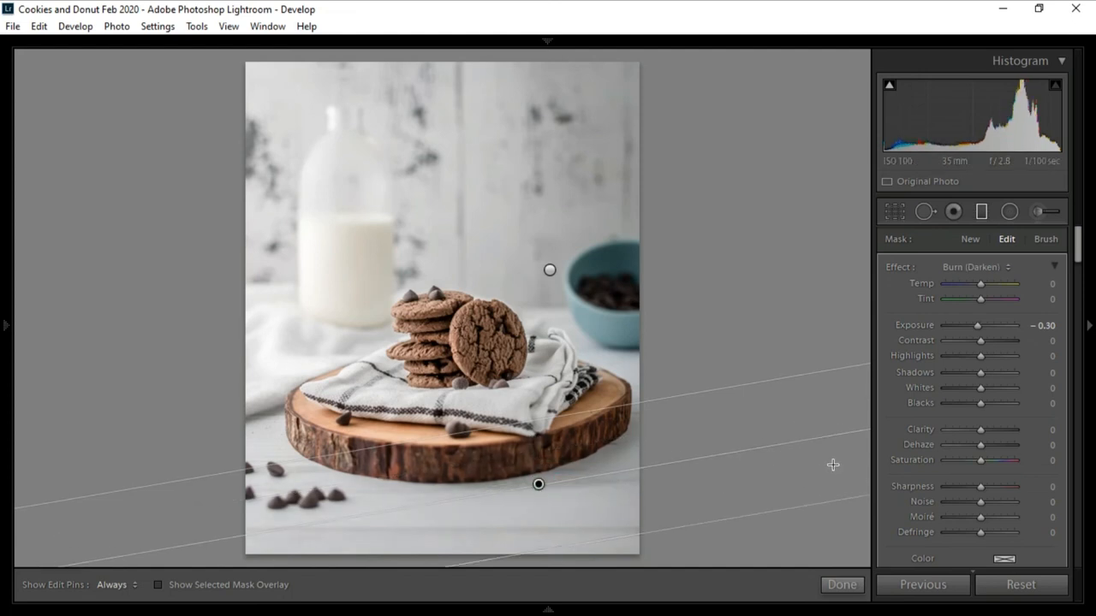
{"action": "left_click", "coordinate": [842, 586]}
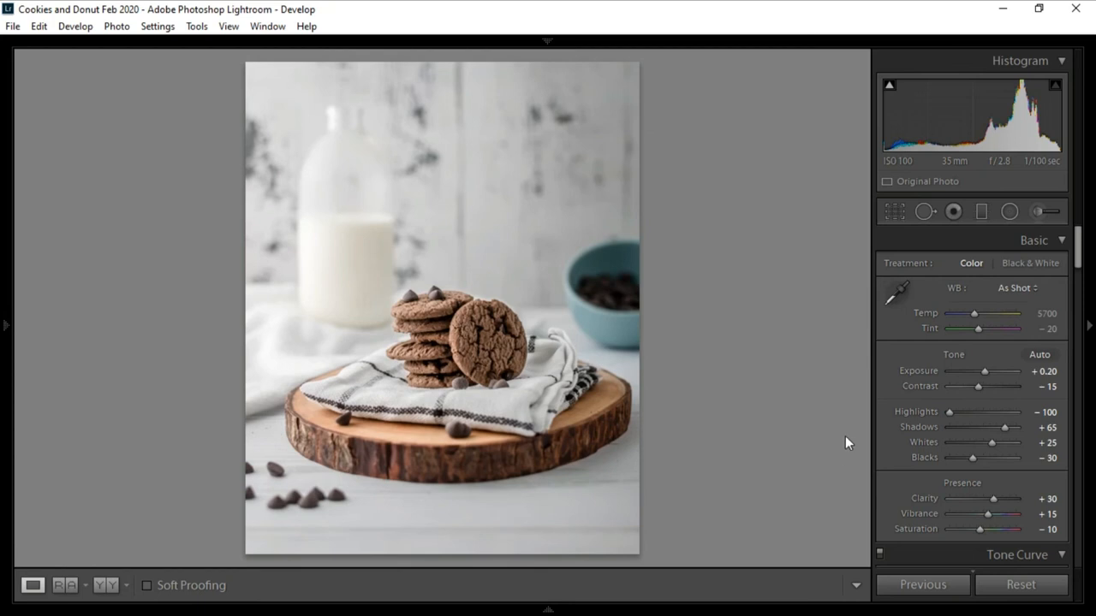
{"action": "mouse_move", "coordinate": [333, 554]}
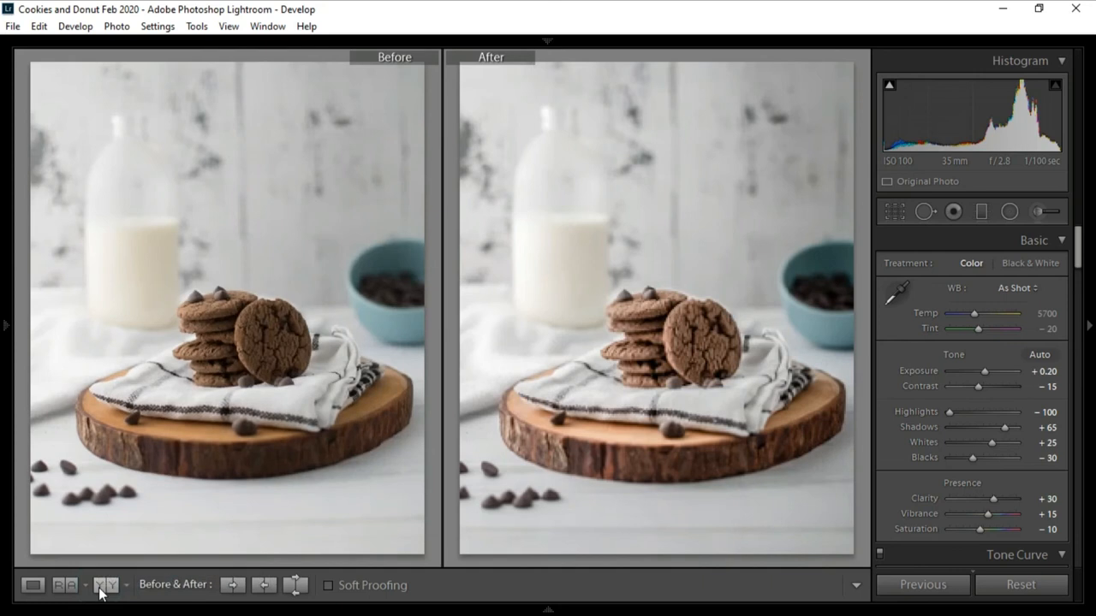
{"action": "mouse_move", "coordinate": [101, 585]}
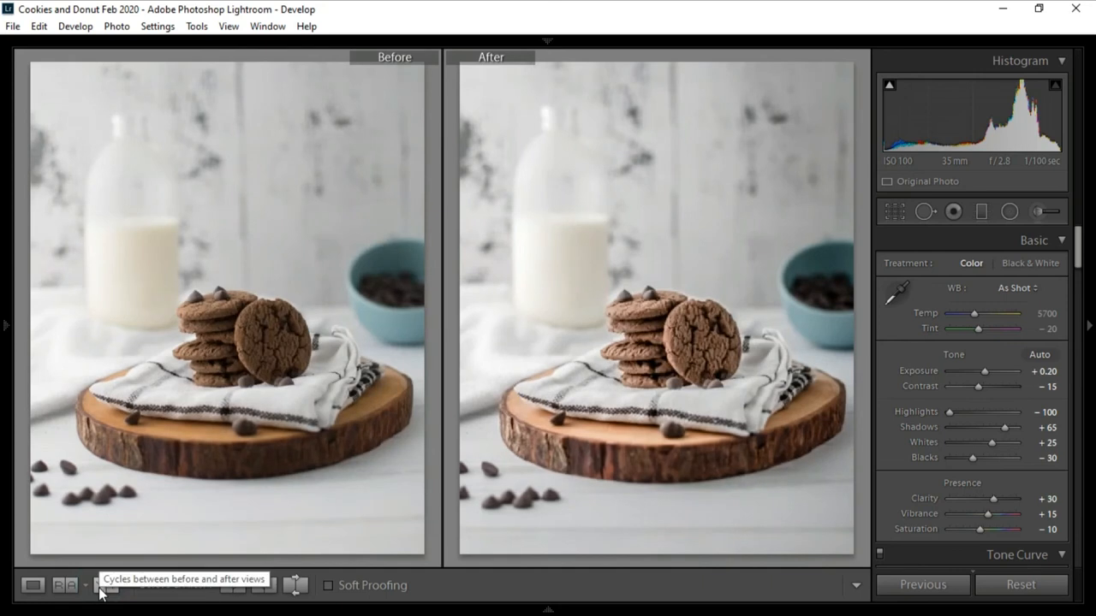
Compare before and after views, trying split layout then returning to side-by-side
{"action": "left_click", "coordinate": [106, 586]}
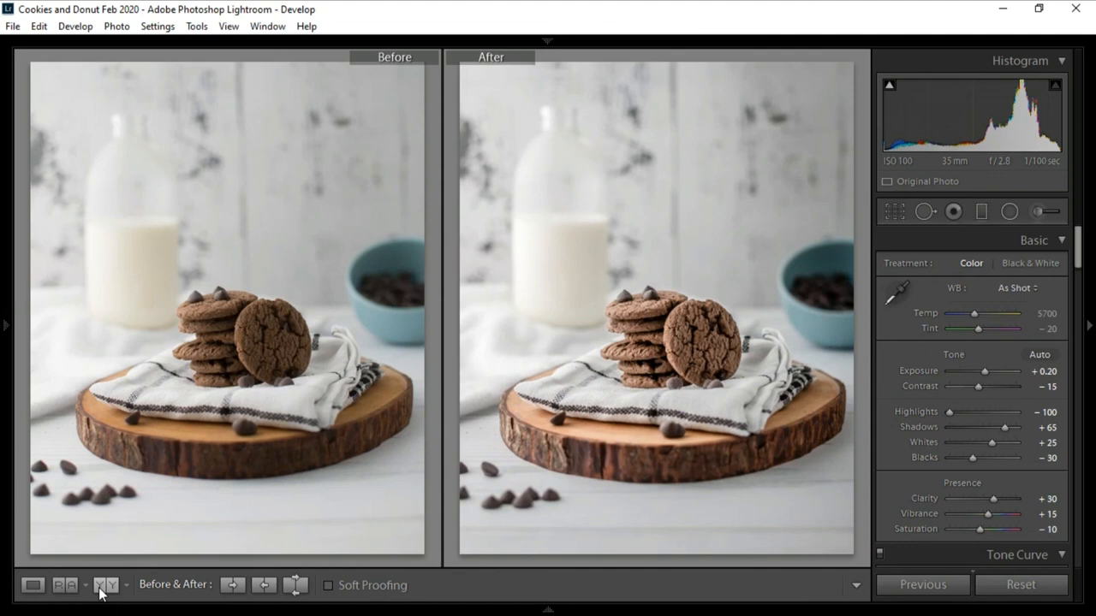
{"action": "left_click", "coordinate": [106, 585]}
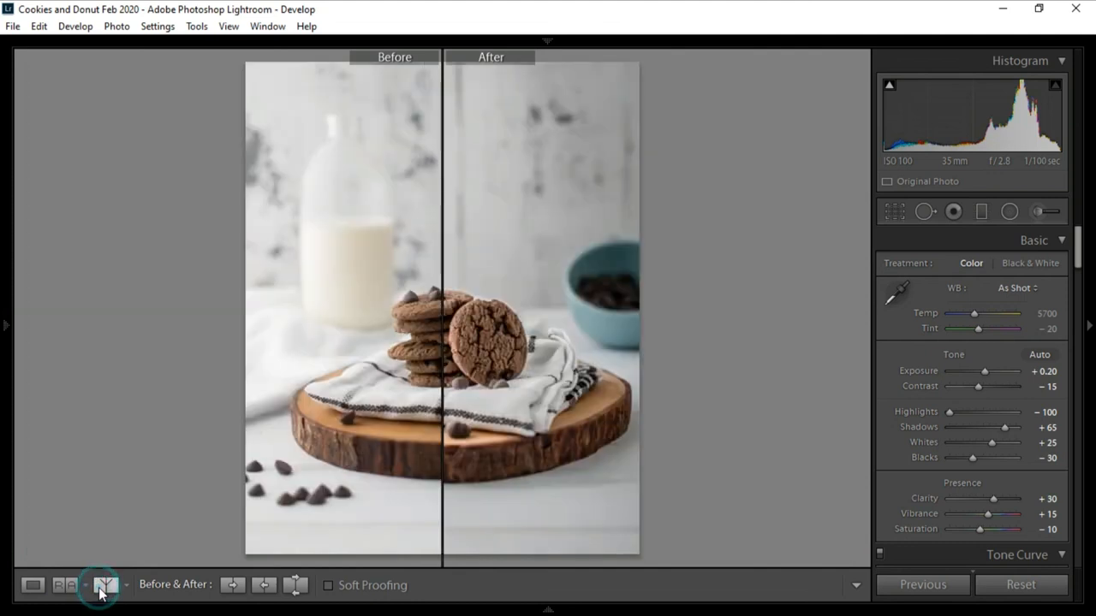
{"action": "left_click", "coordinate": [103, 585]}
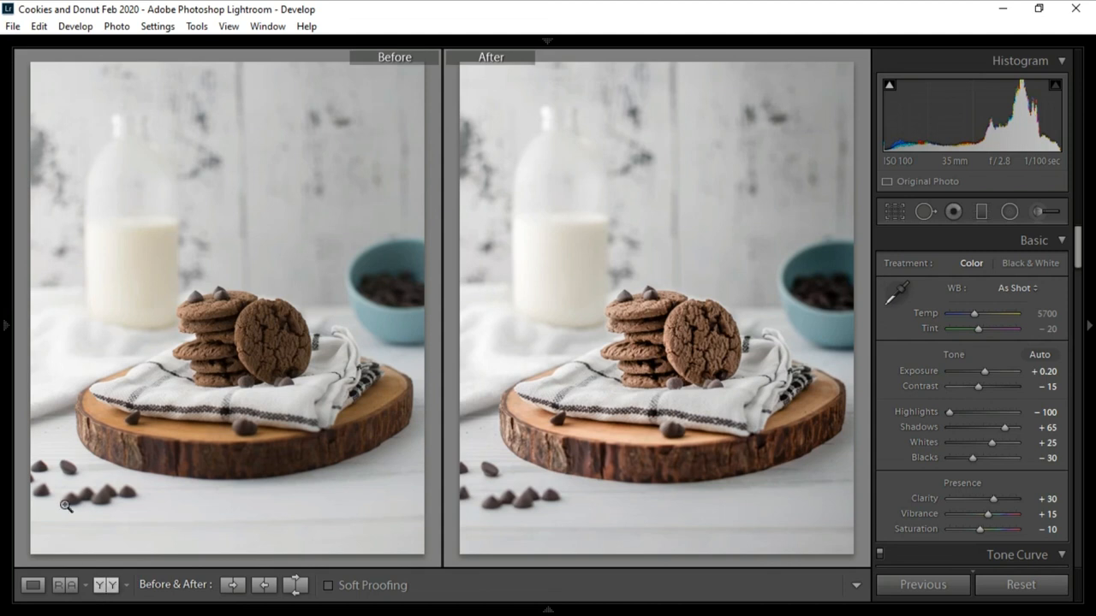
Select all and export the photo as JPEG into an Edited subfolder
{"action": "left_click", "coordinate": [38, 25]}
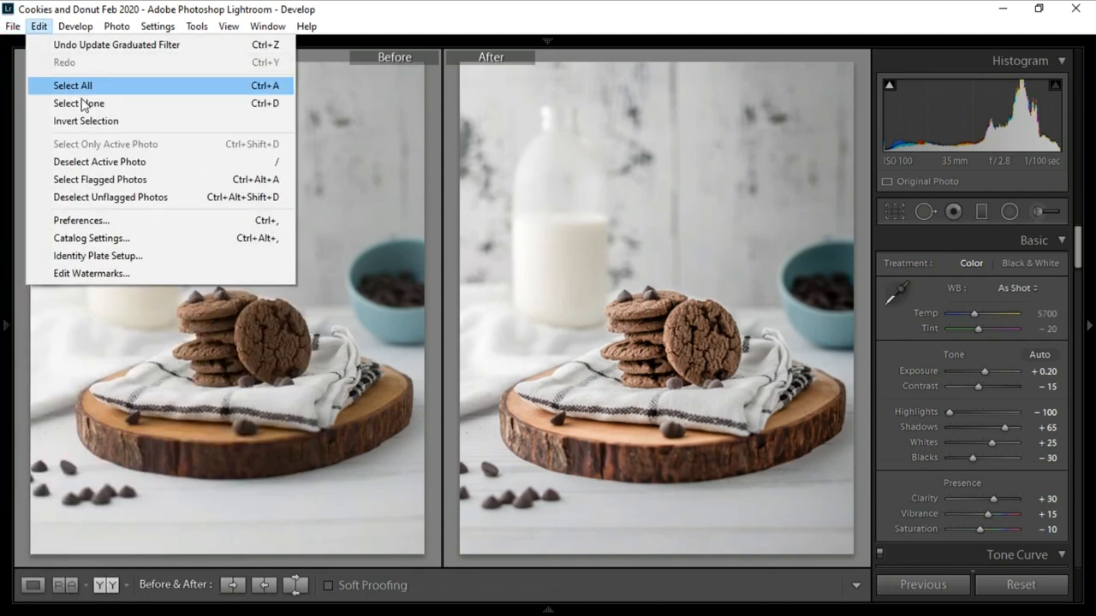
{"action": "left_click", "coordinate": [14, 25]}
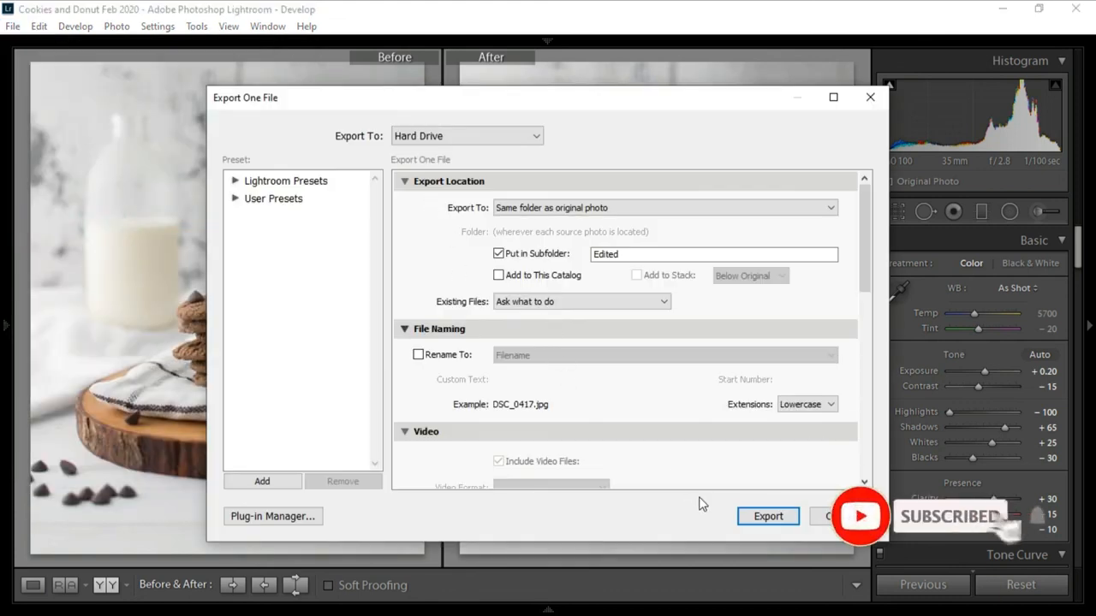
{"action": "left_click", "coordinate": [836, 517]}
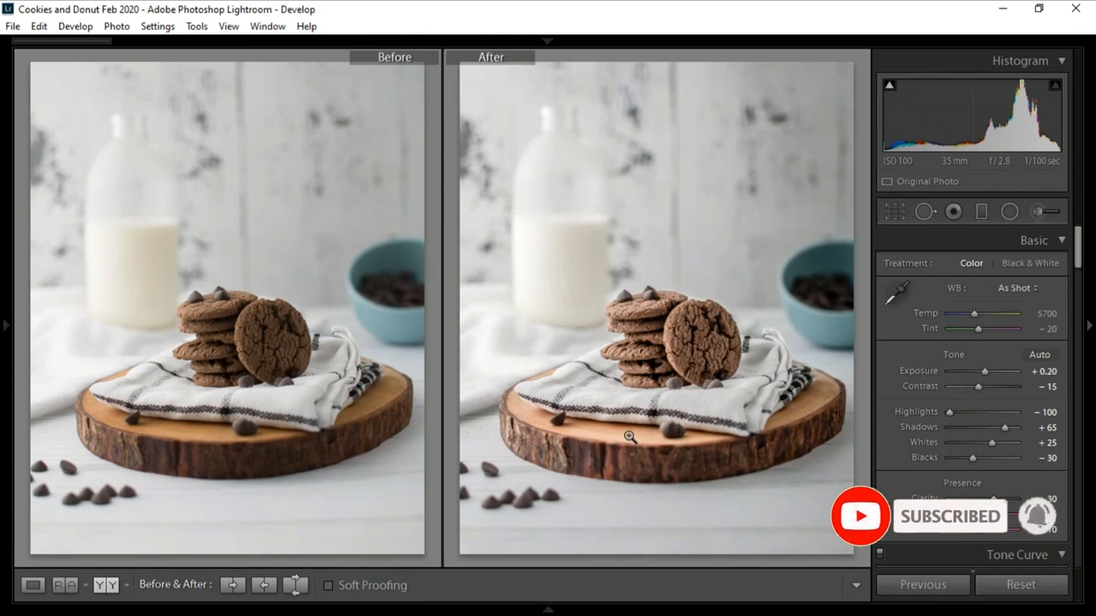